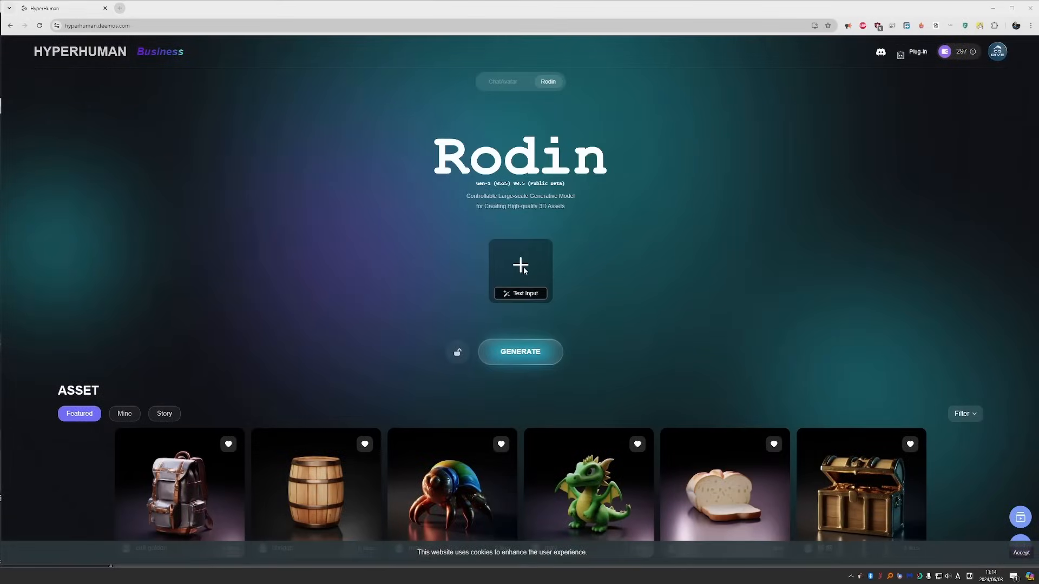
# - Page through the Rodin Gen-1 welcome slides and accept the Terms of Use
pyautogui.scroll(-3)
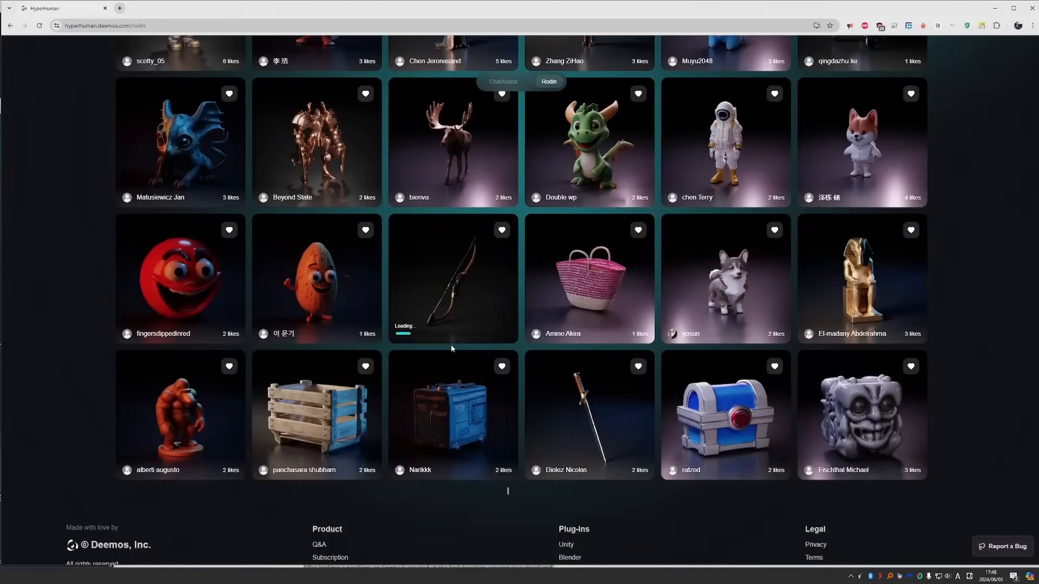
pyautogui.scroll(-3)
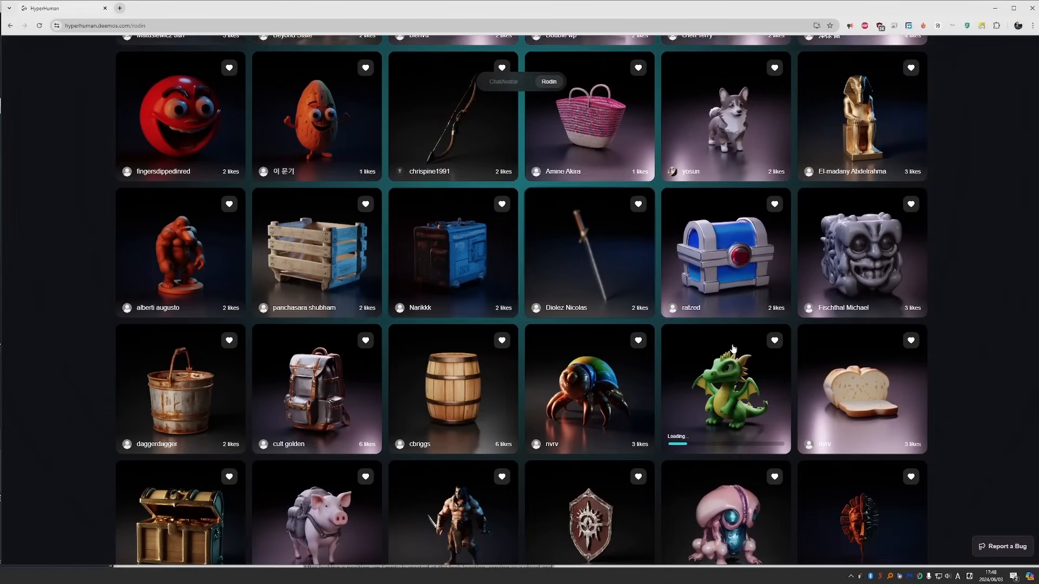
pyautogui.scroll(-3)
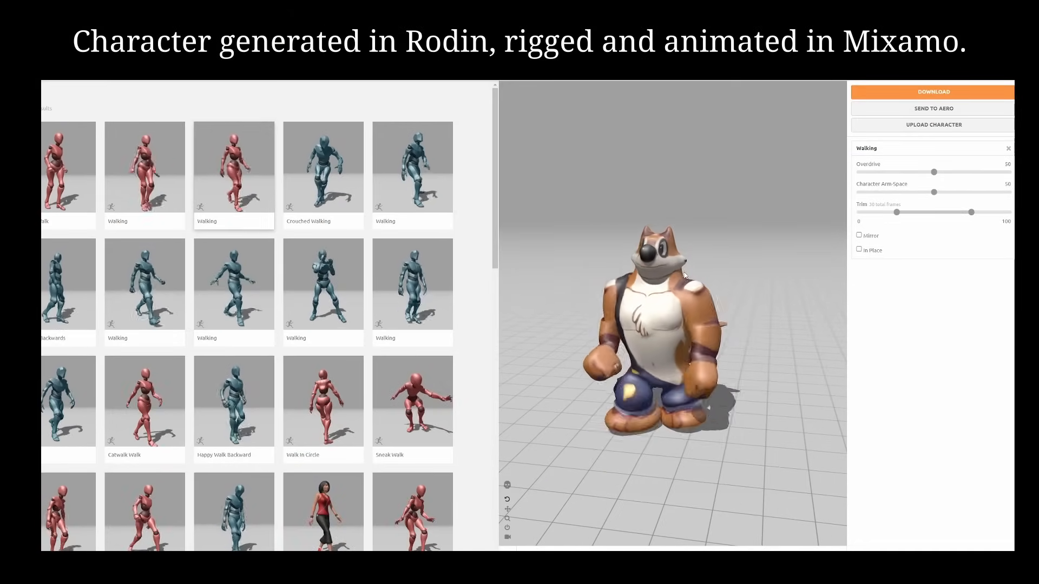
pyautogui.click(323, 400)
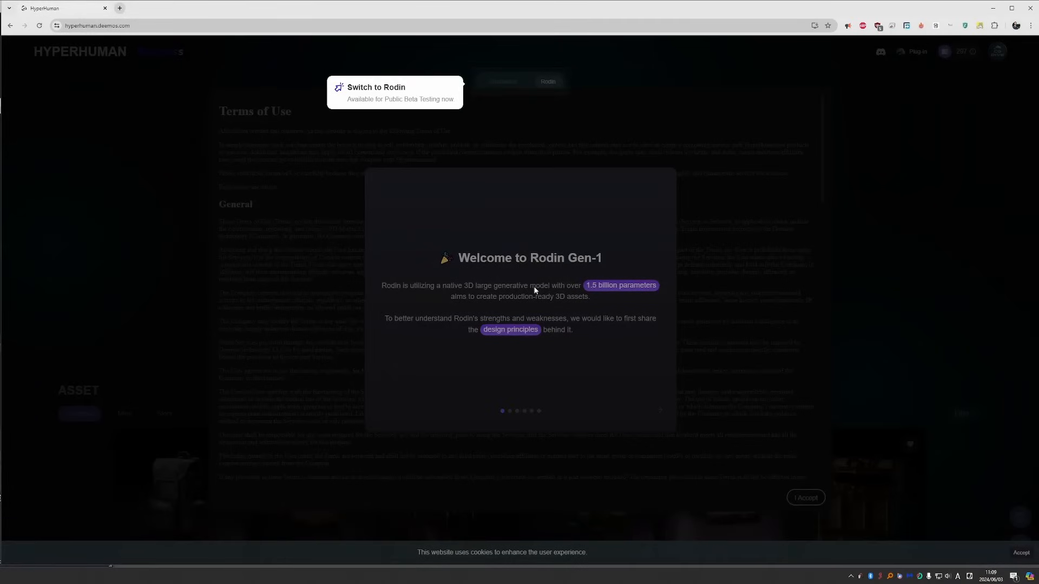
pyautogui.moveTo(632, 247)
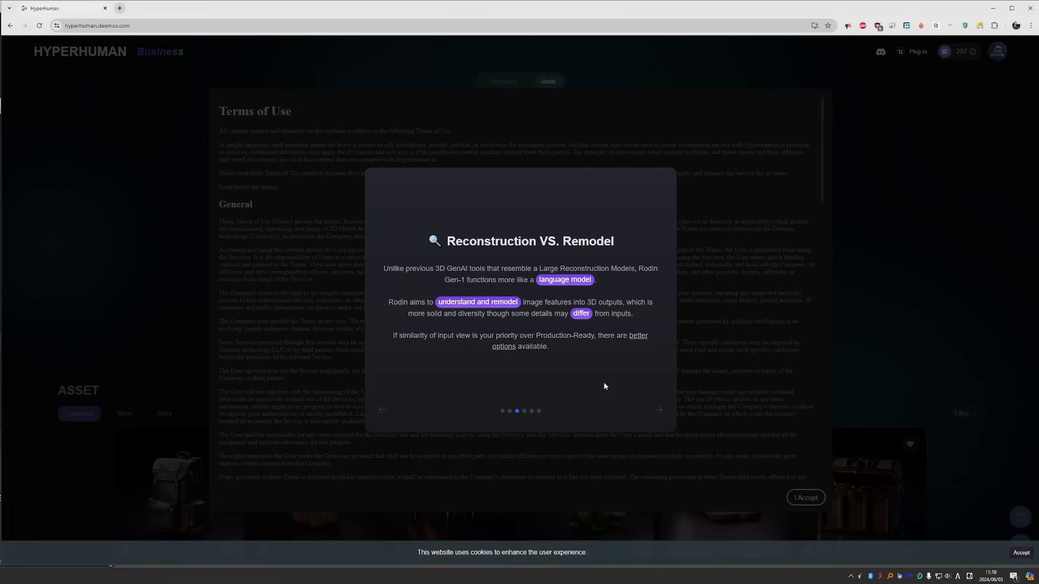
pyautogui.moveTo(564, 415)
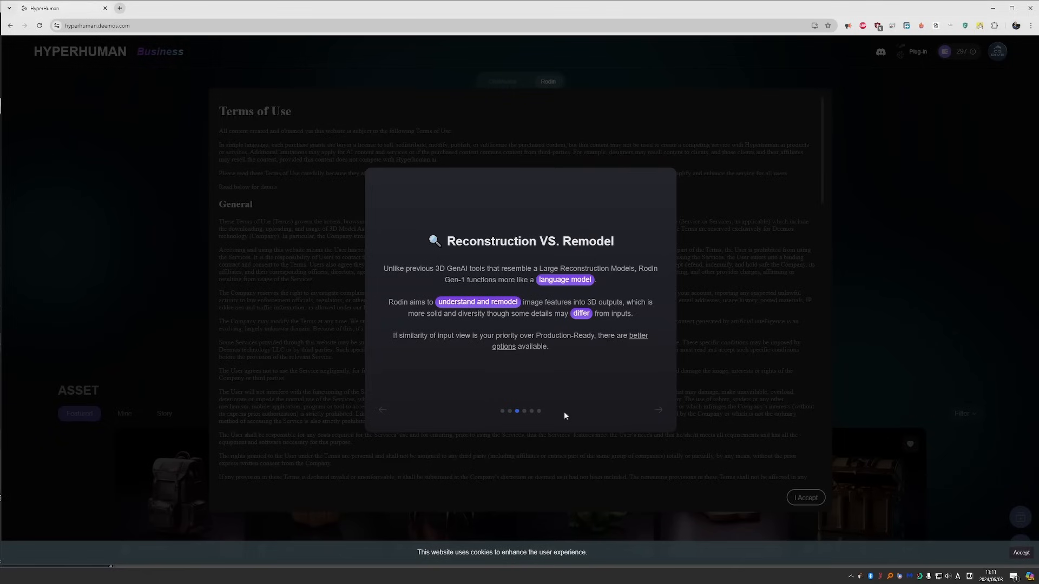
pyautogui.moveTo(612, 359)
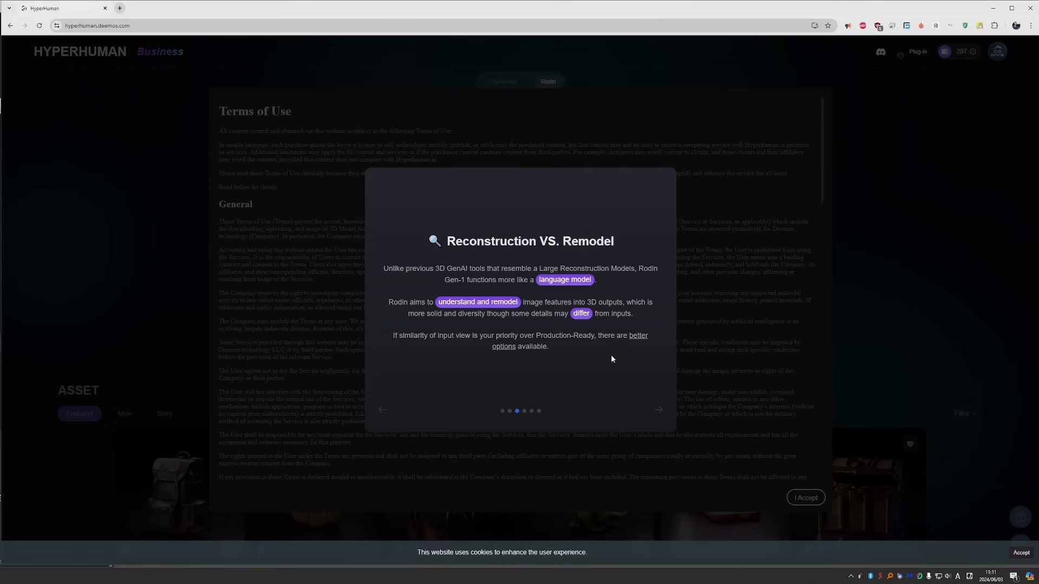
pyautogui.click(658, 409)
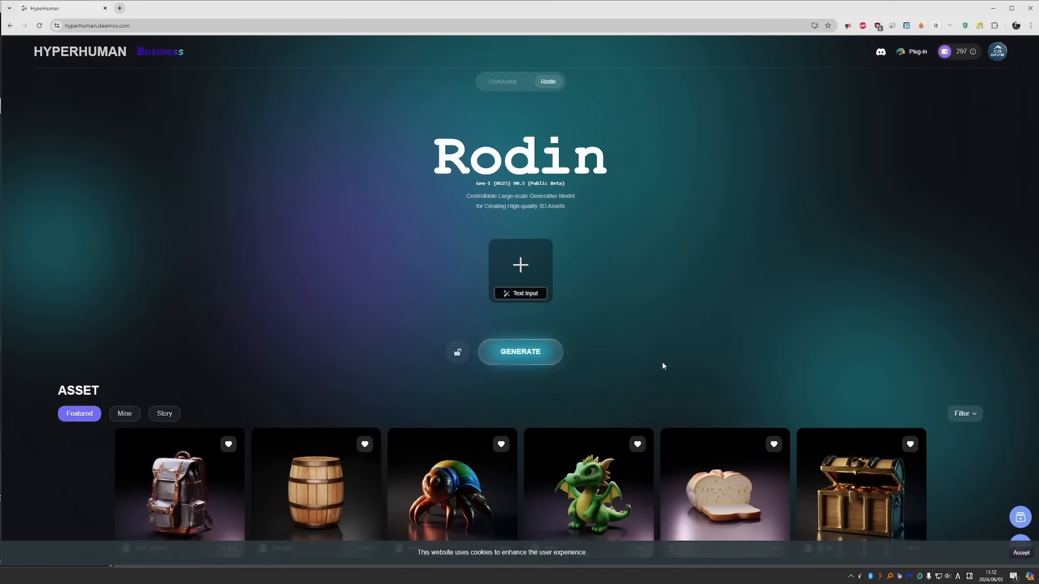
pyautogui.moveTo(997, 52)
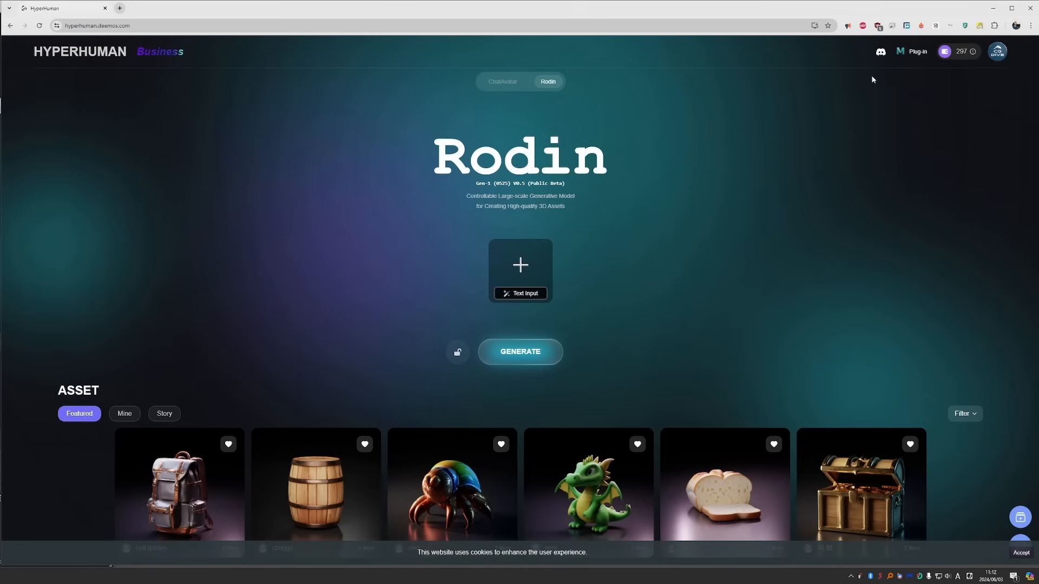
pyautogui.click(959, 51)
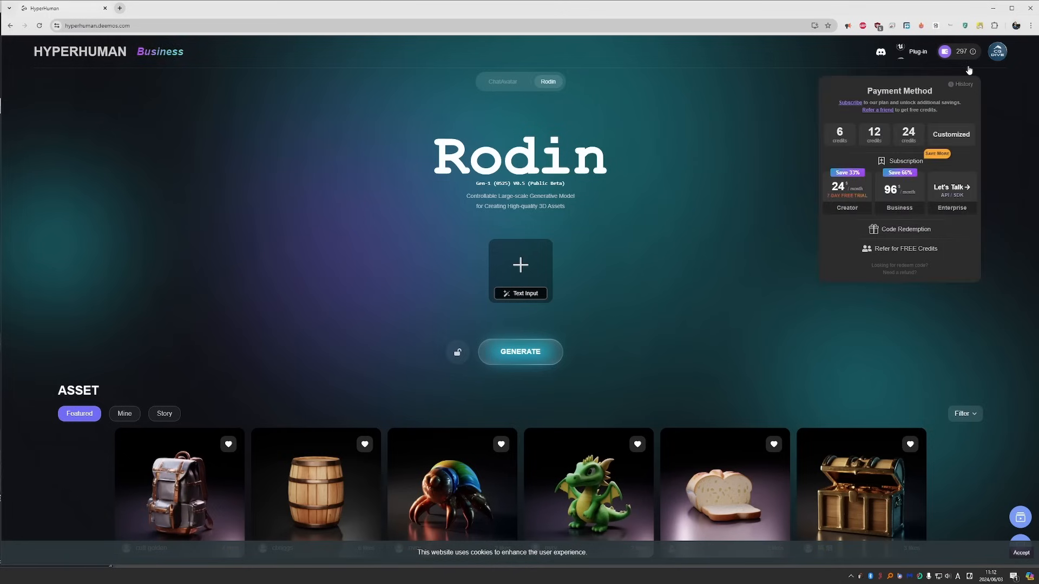
pyautogui.moveTo(950, 62)
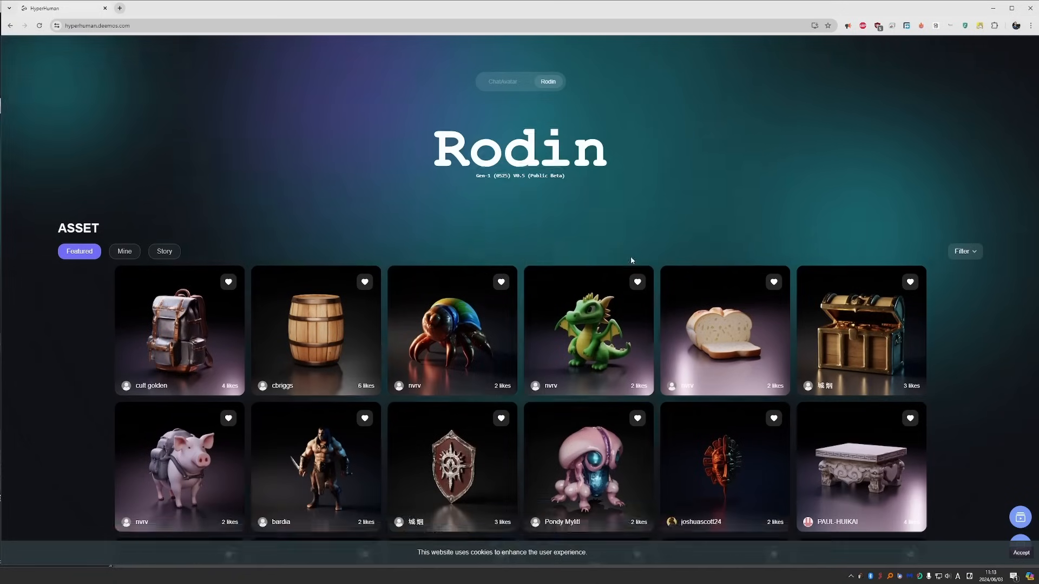
pyautogui.scroll(-3)
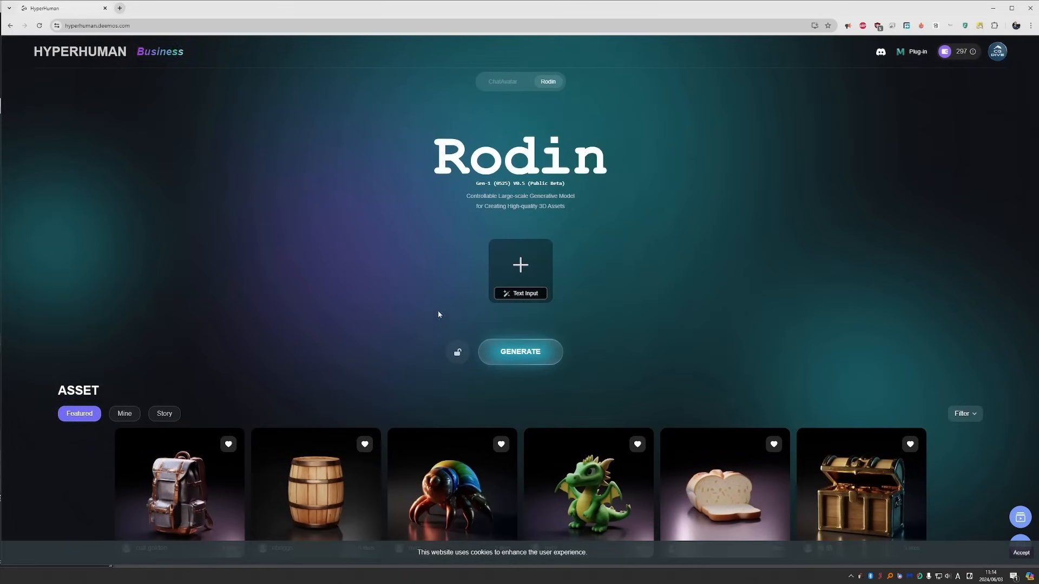
# - Generate a reference image from the text prompt 'a cartoony squirl'
pyautogui.click(520, 264)
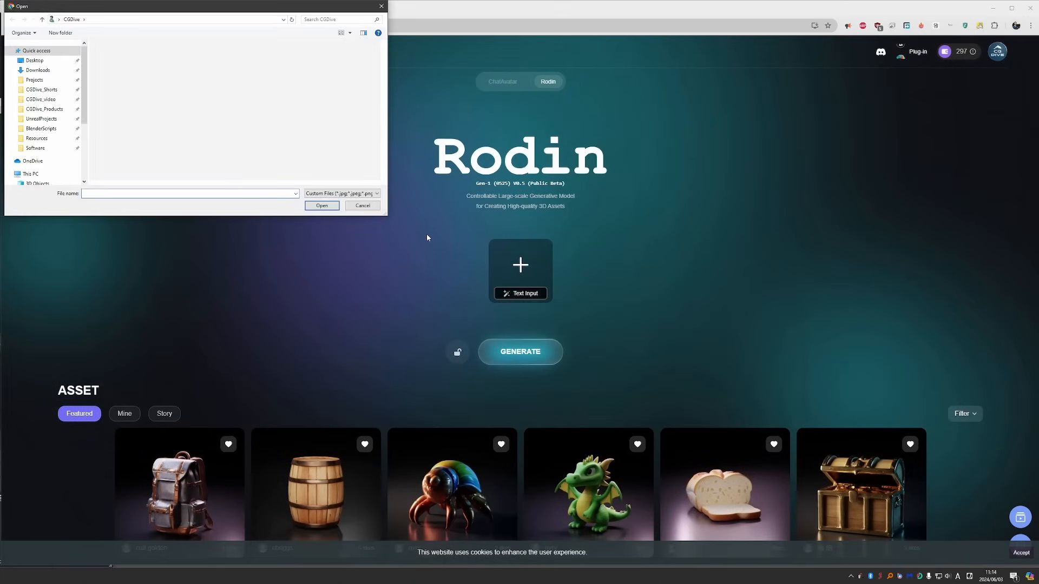
pyautogui.click(362, 205)
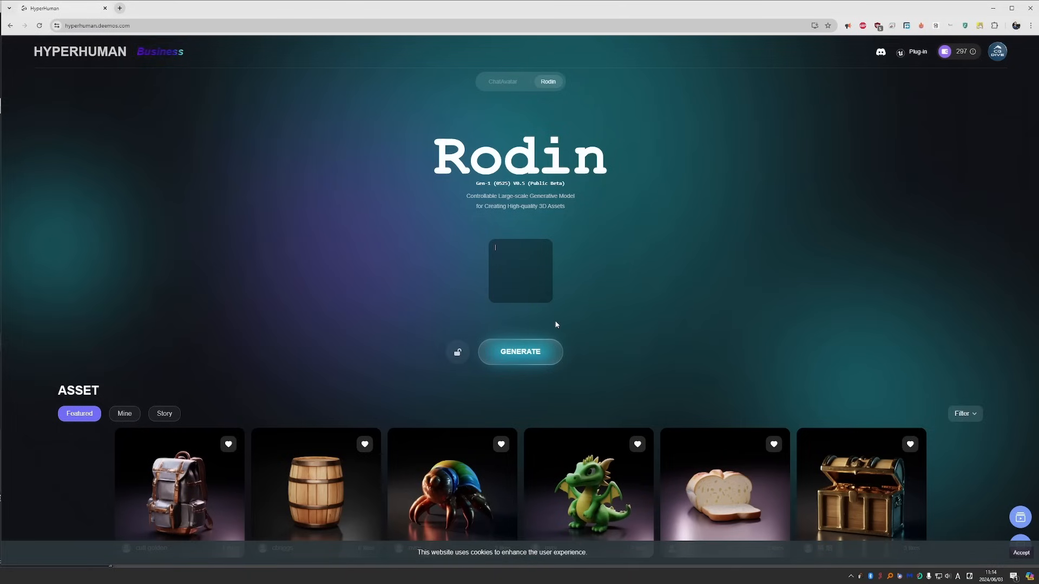
pyautogui.write('a cartoony squirl')
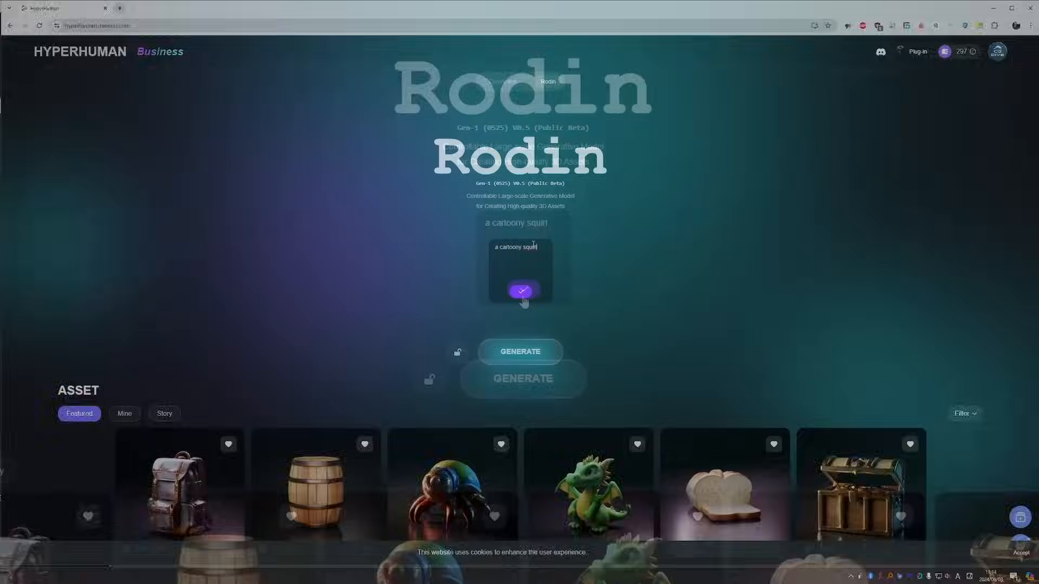
pyautogui.click(522, 291)
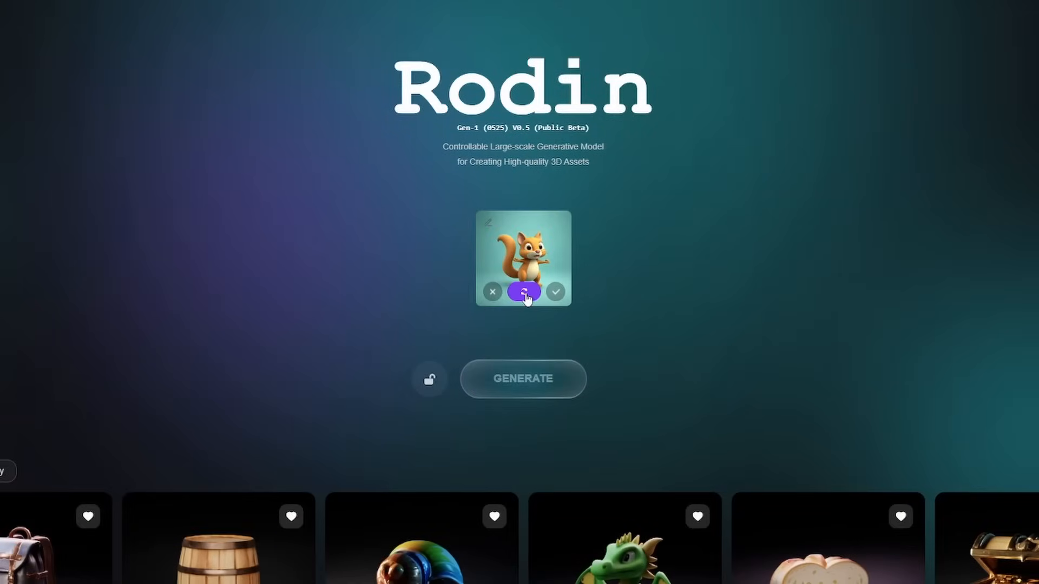
# - Regenerate the squirrel image twice, then accept it as the input
pyautogui.click(522, 291)
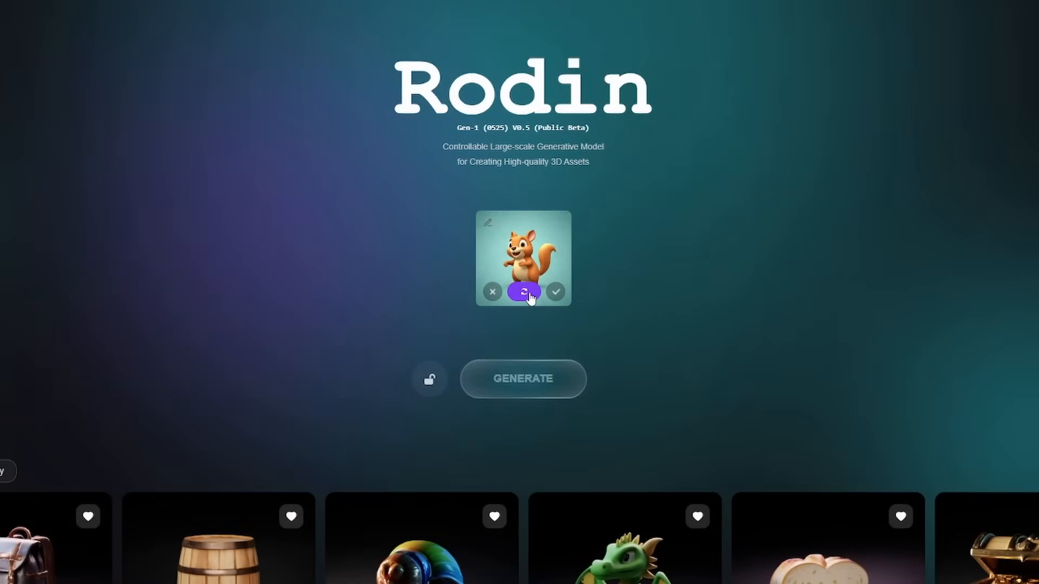
pyautogui.click(523, 292)
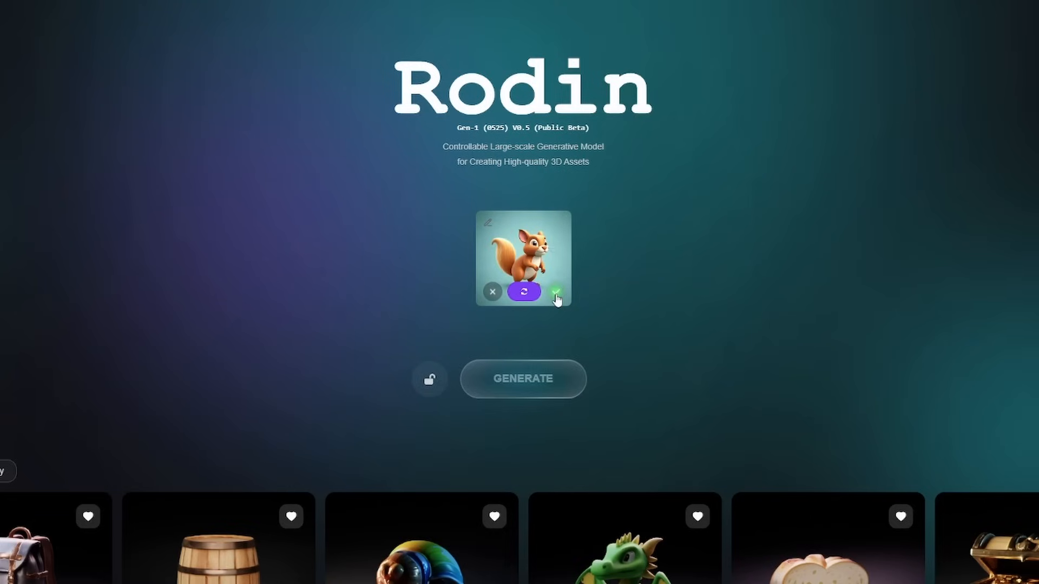
pyautogui.moveTo(556, 298)
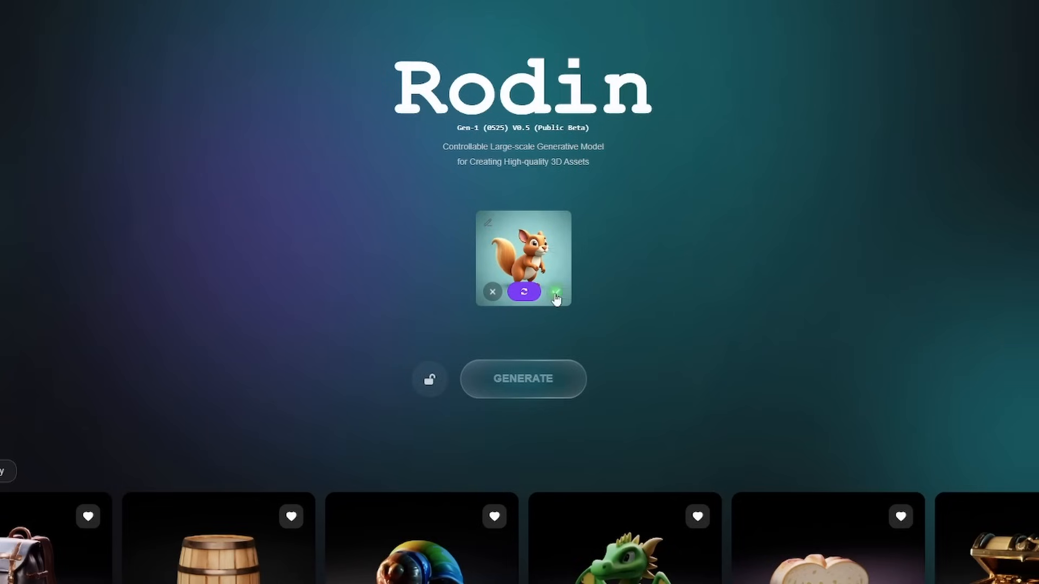
pyautogui.click(555, 292)
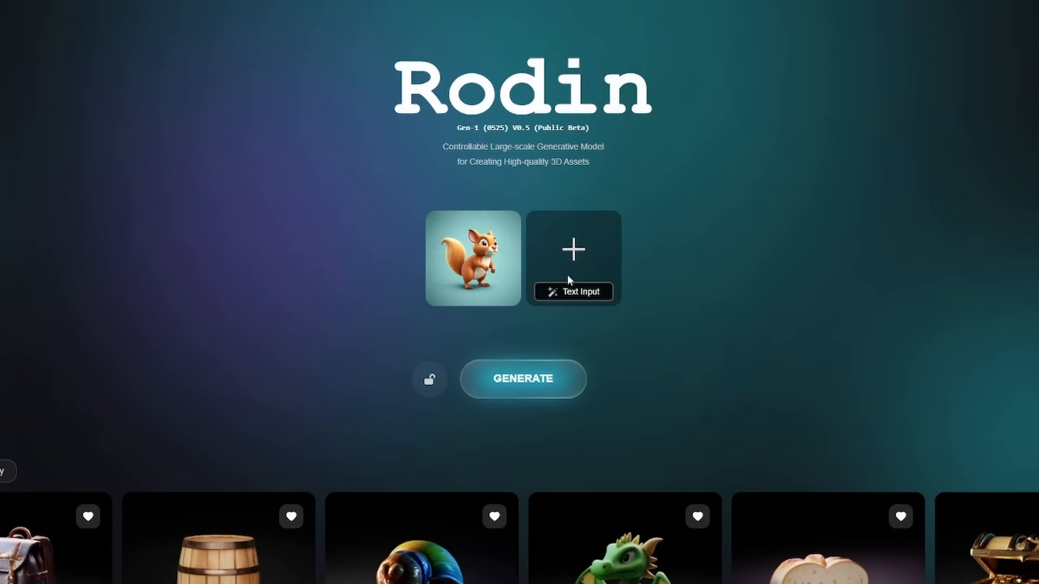
pyautogui.moveTo(540, 338)
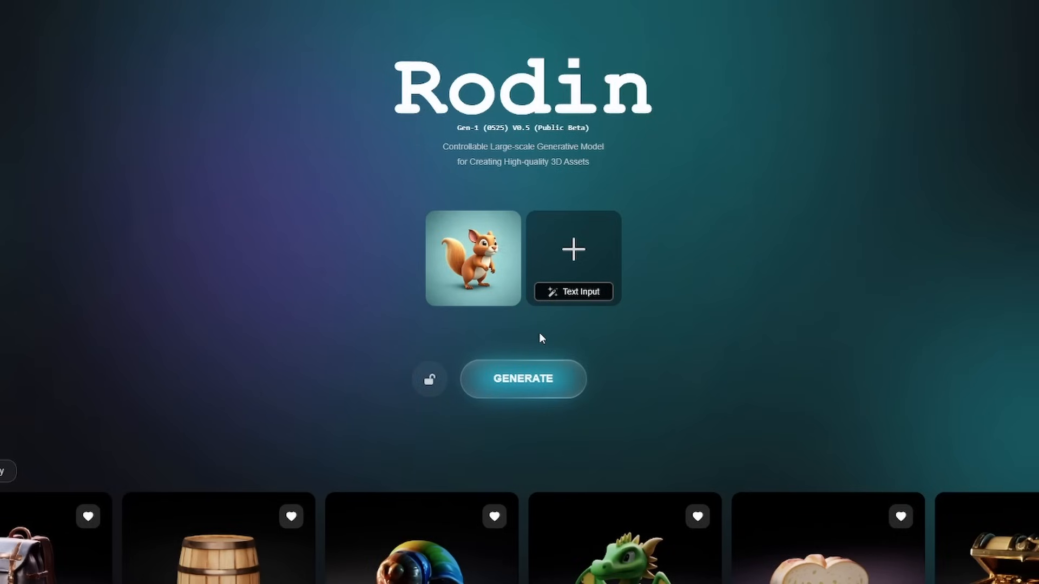
# - Generate the 3D squirrel geometry, toggle the sharp edges option and enable simple geometry
pyautogui.click(522, 378)
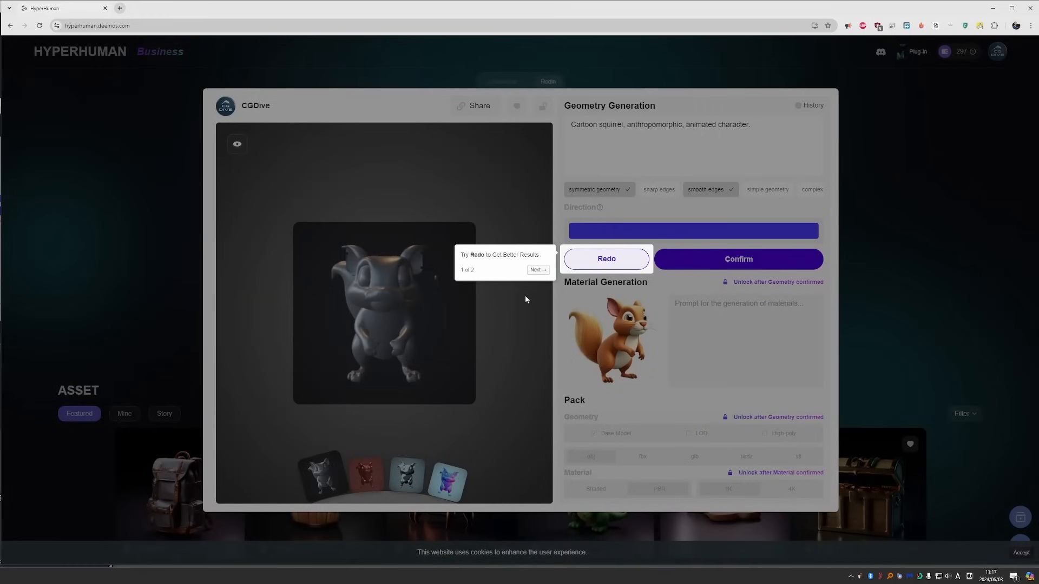
pyautogui.moveTo(602, 293)
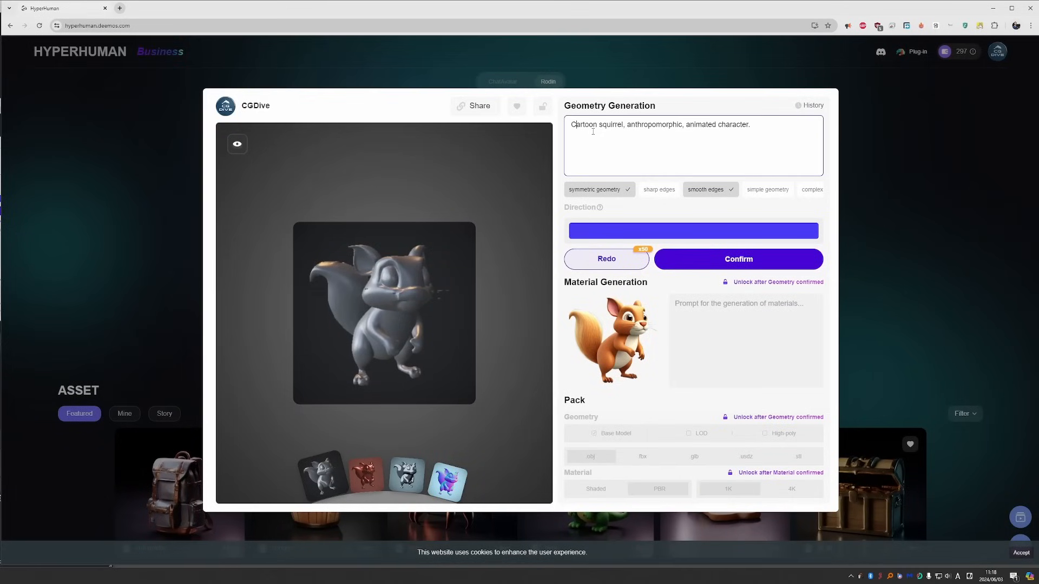
pyautogui.moveTo(565, 227)
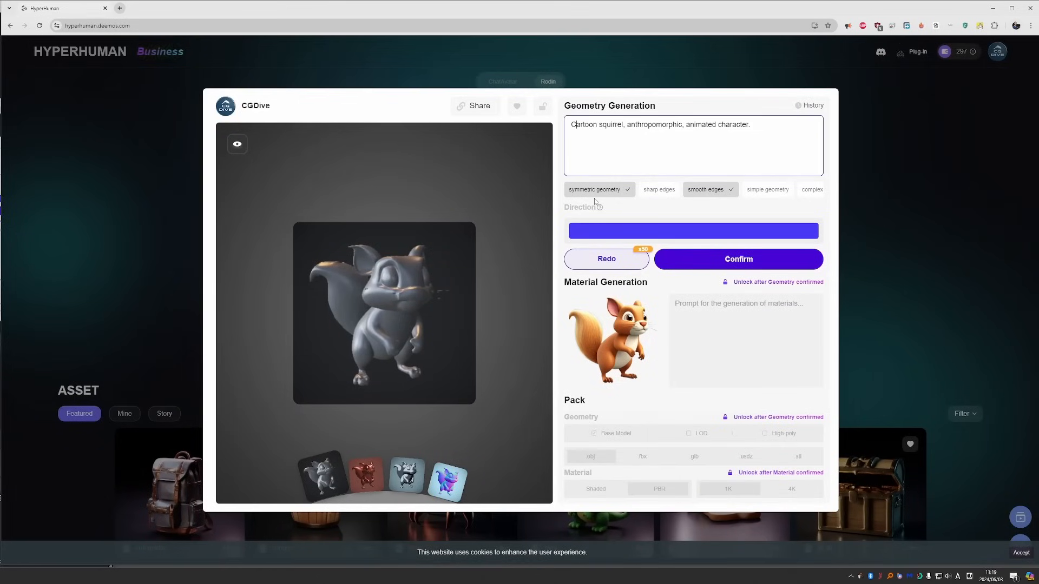
pyautogui.moveTo(542, 310)
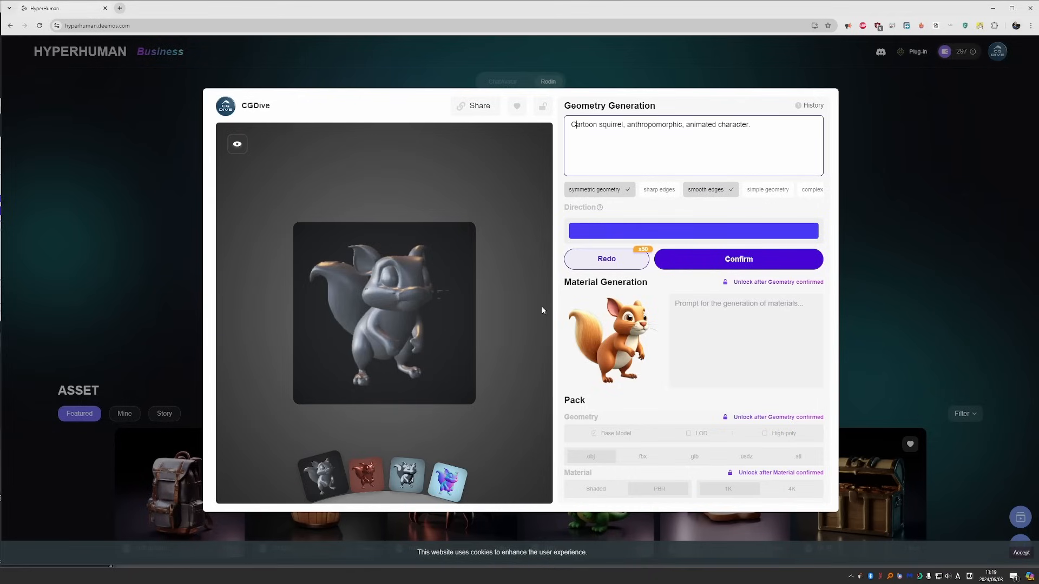
pyautogui.moveTo(626, 197)
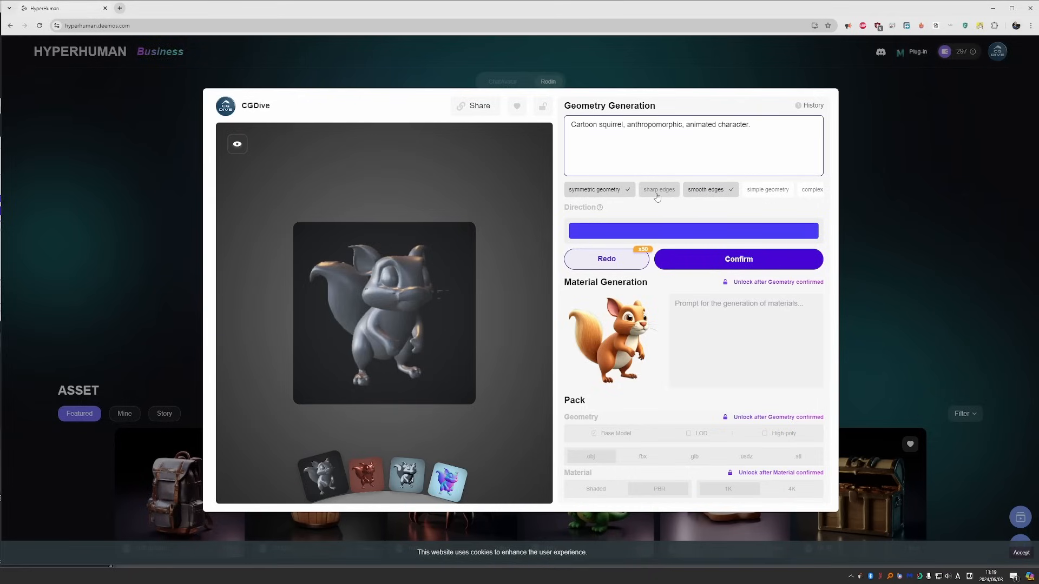
pyautogui.click(575, 125)
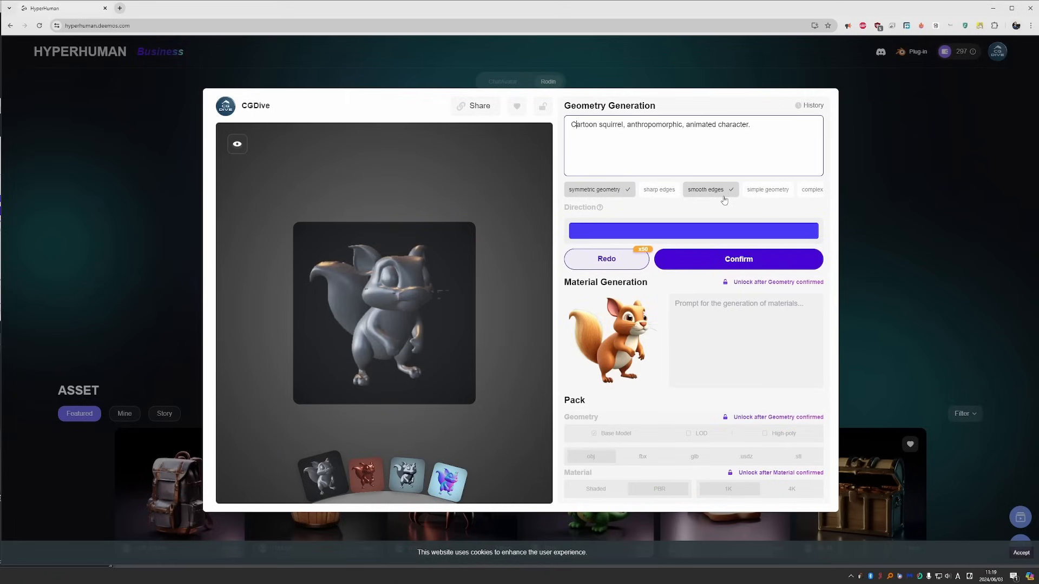
pyautogui.moveTo(767, 190)
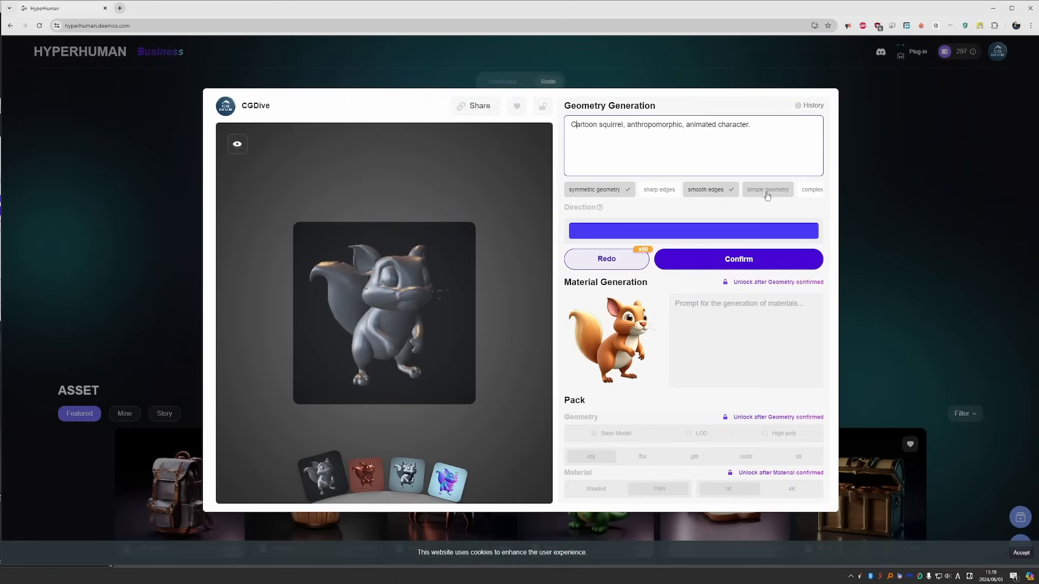
pyautogui.moveTo(811, 189)
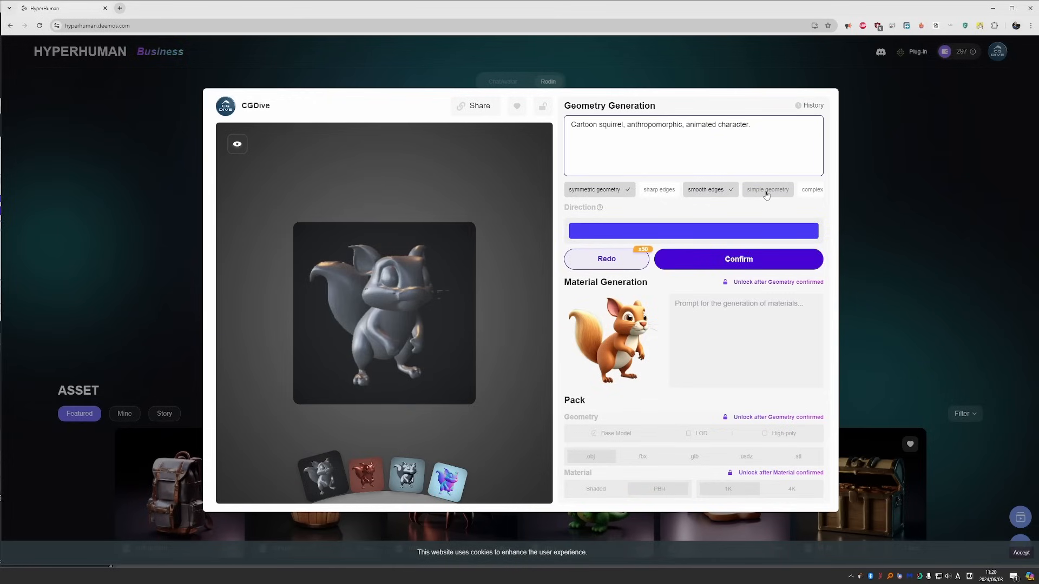
pyautogui.click(767, 189)
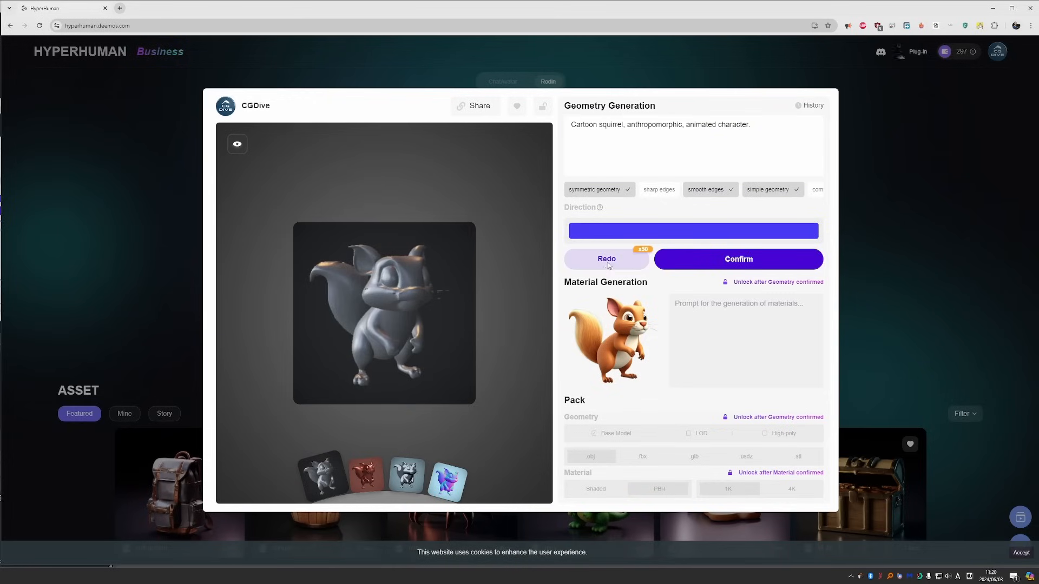
# - Redo the squirrel geometry, enable Hyper polygons, and confirm the geometry
pyautogui.click(737, 259)
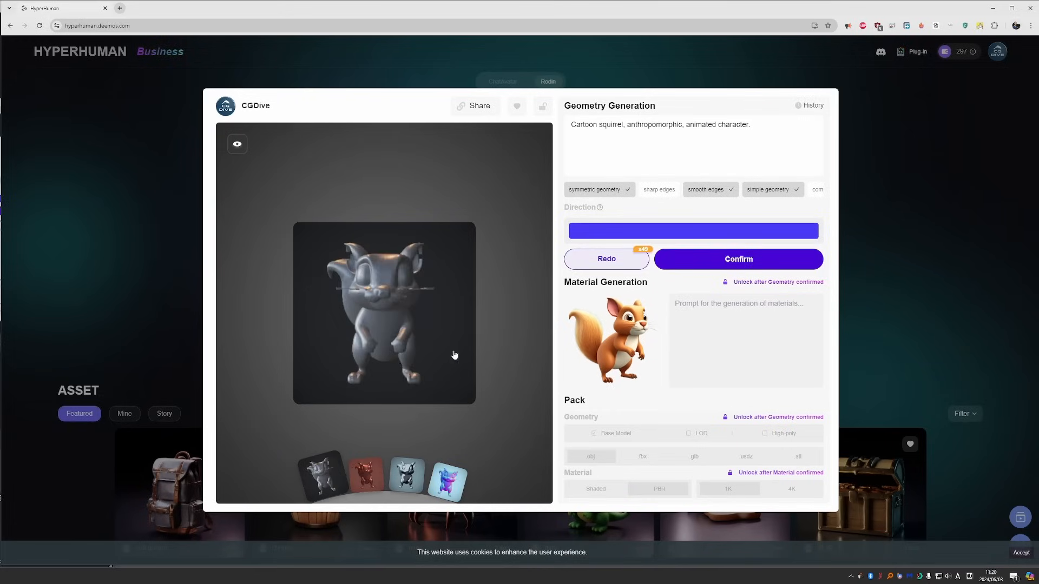
pyautogui.moveTo(454, 356); pyautogui.dragTo(422, 310)
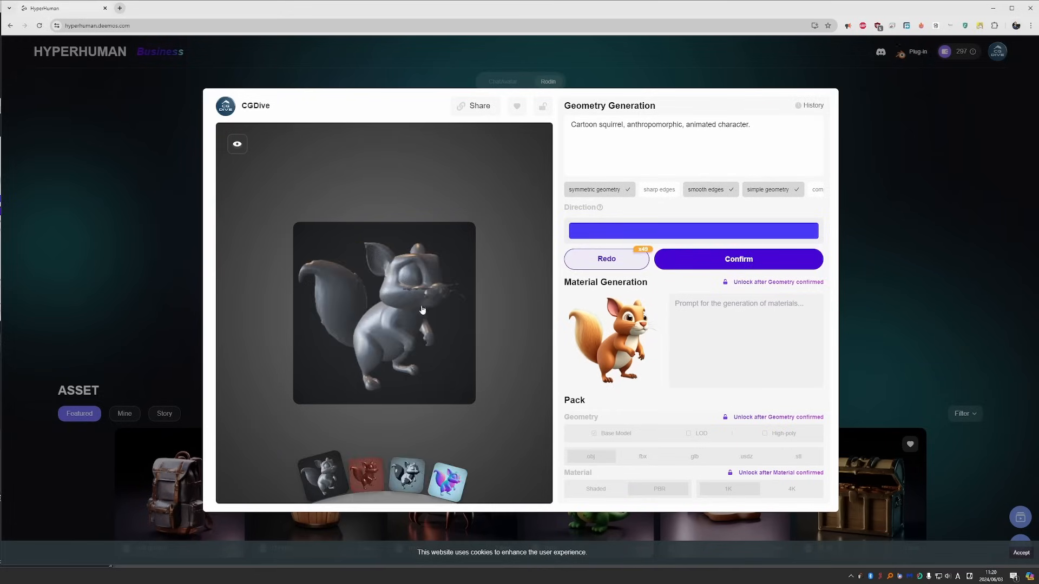
pyautogui.moveTo(422, 309); pyautogui.dragTo(389, 339)
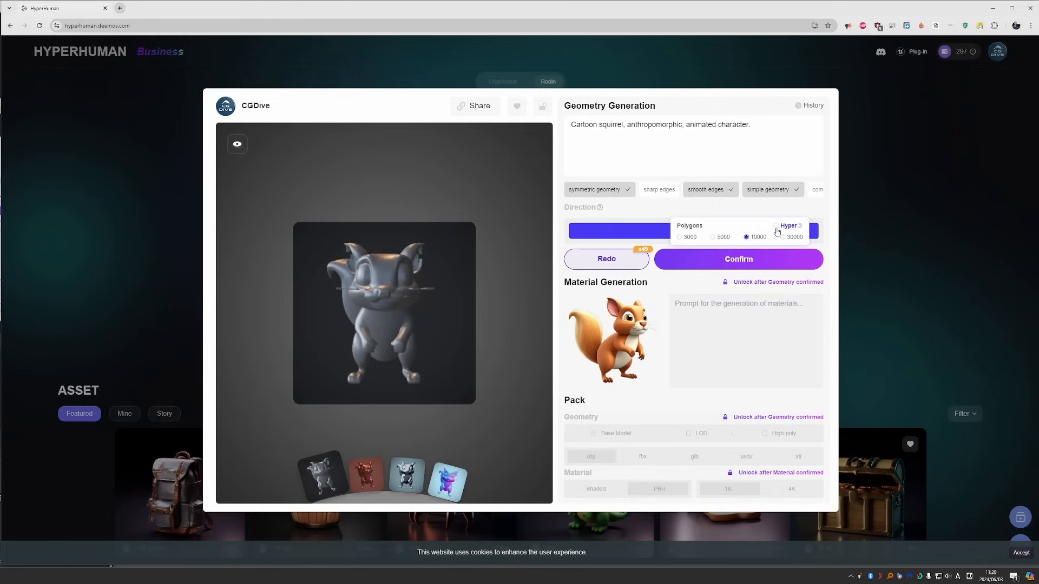
pyautogui.moveTo(780, 233)
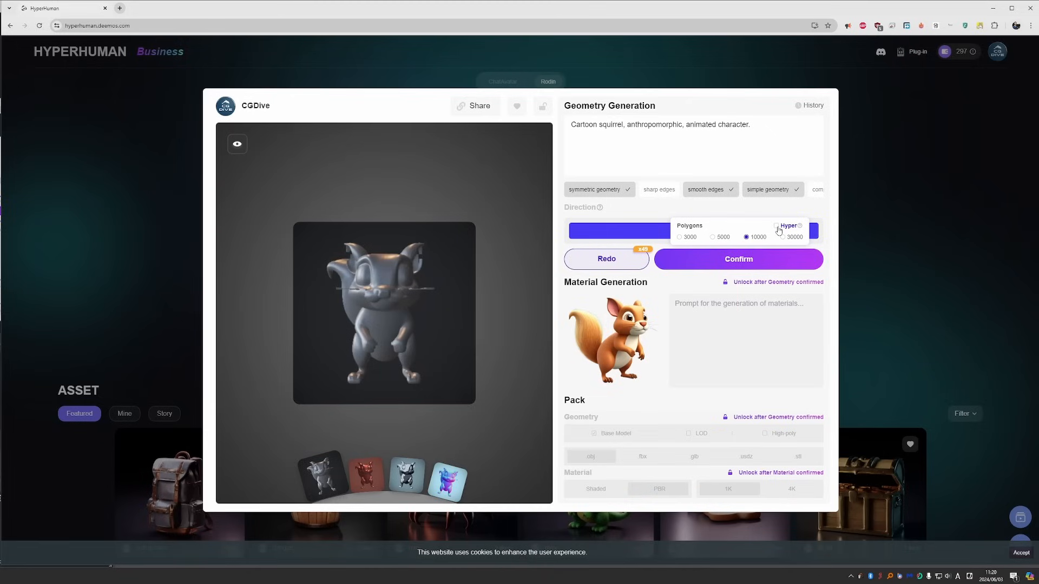
pyautogui.click(776, 225)
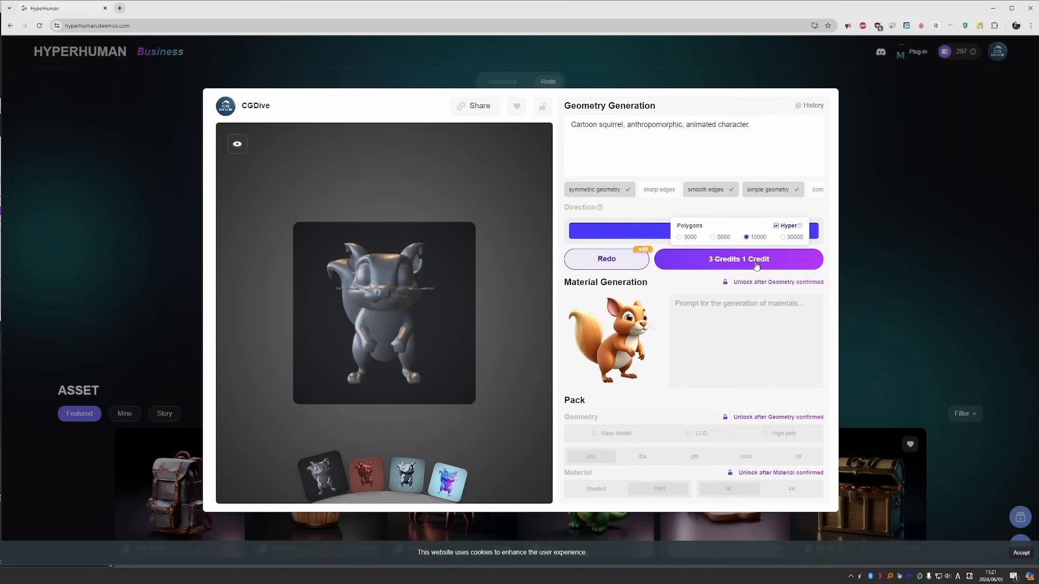
pyautogui.click(737, 258)
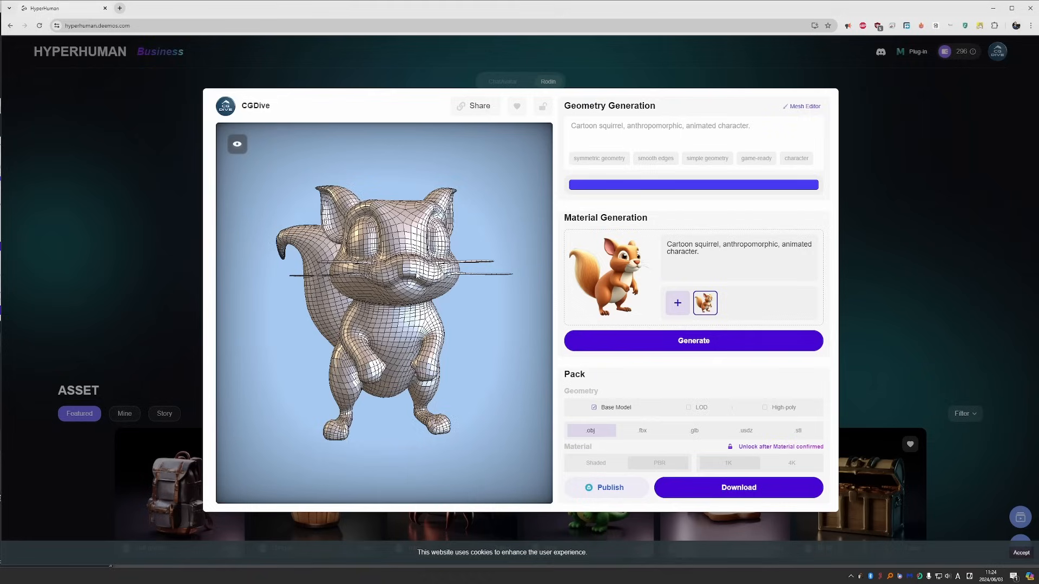
pyautogui.moveTo(561, 349)
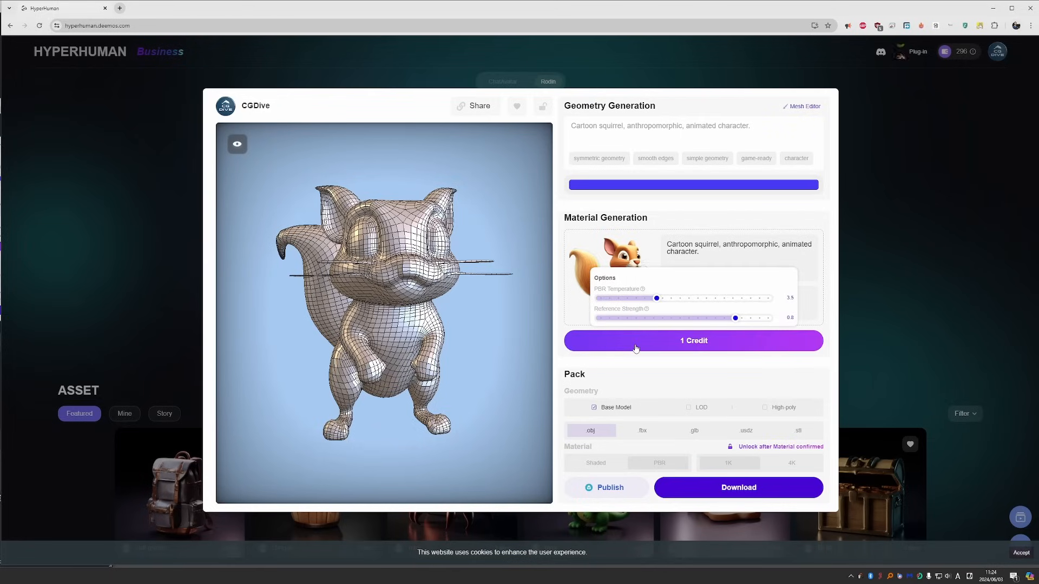
pyautogui.moveTo(640, 344)
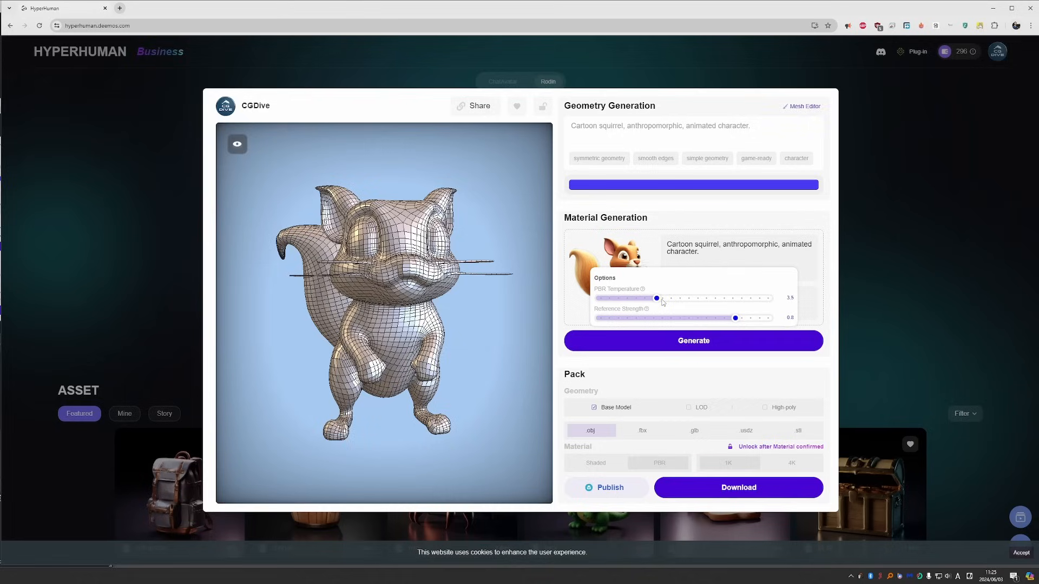
pyautogui.moveTo(624, 315)
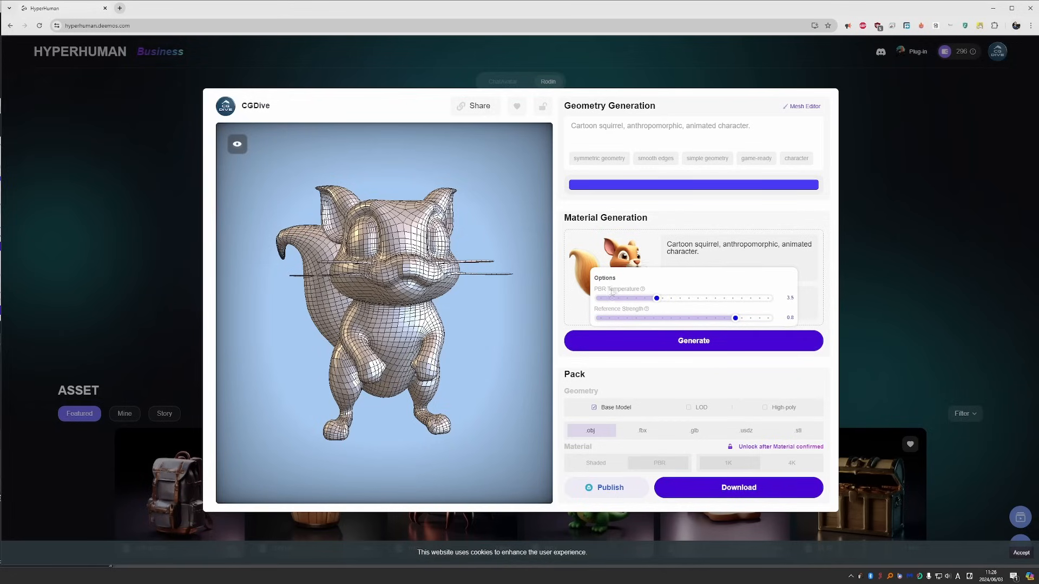
pyautogui.moveTo(693, 340)
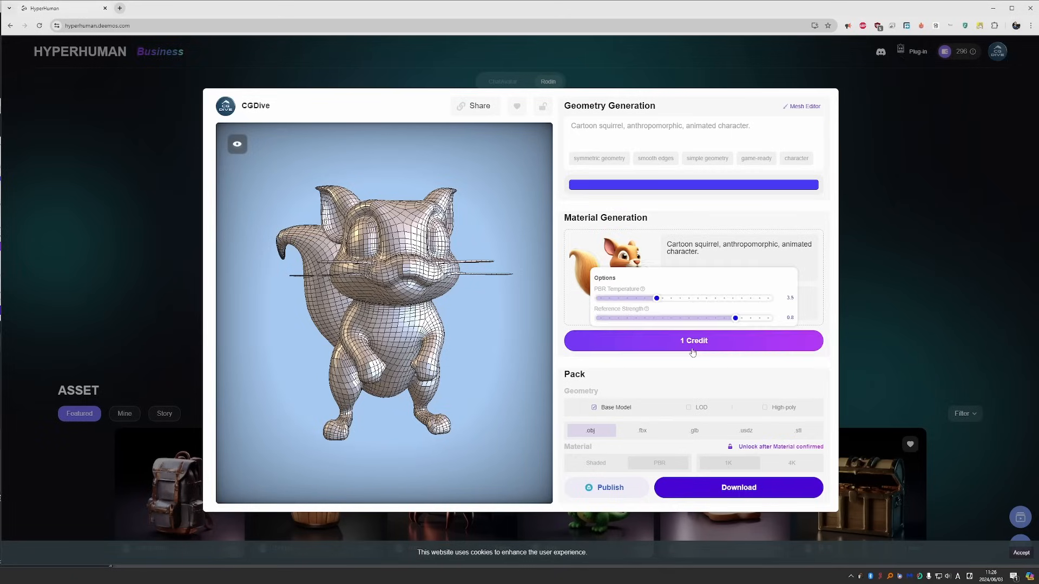
# - Generate the squirrel's orange-and-white fur materials and lower Reference Strength to 0.55
pyautogui.click(693, 341)
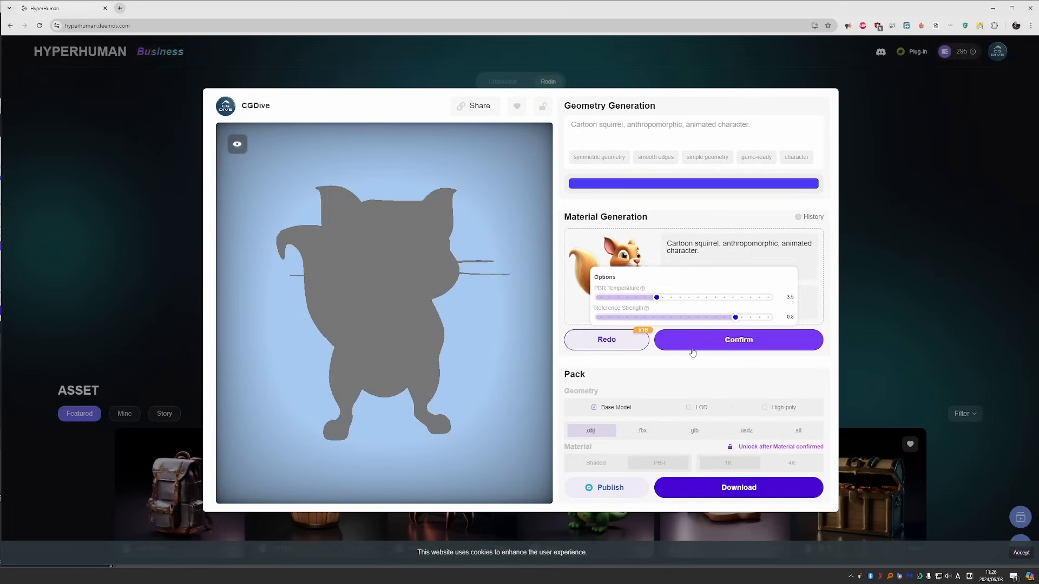
pyautogui.click(737, 339)
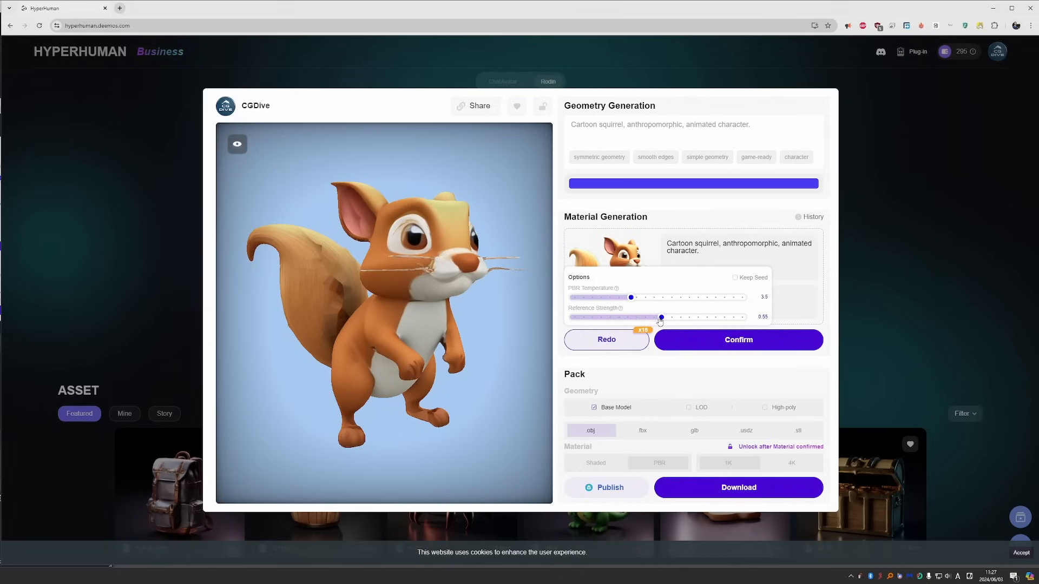
pyautogui.moveTo(630, 297); pyautogui.dragTo(648, 297)
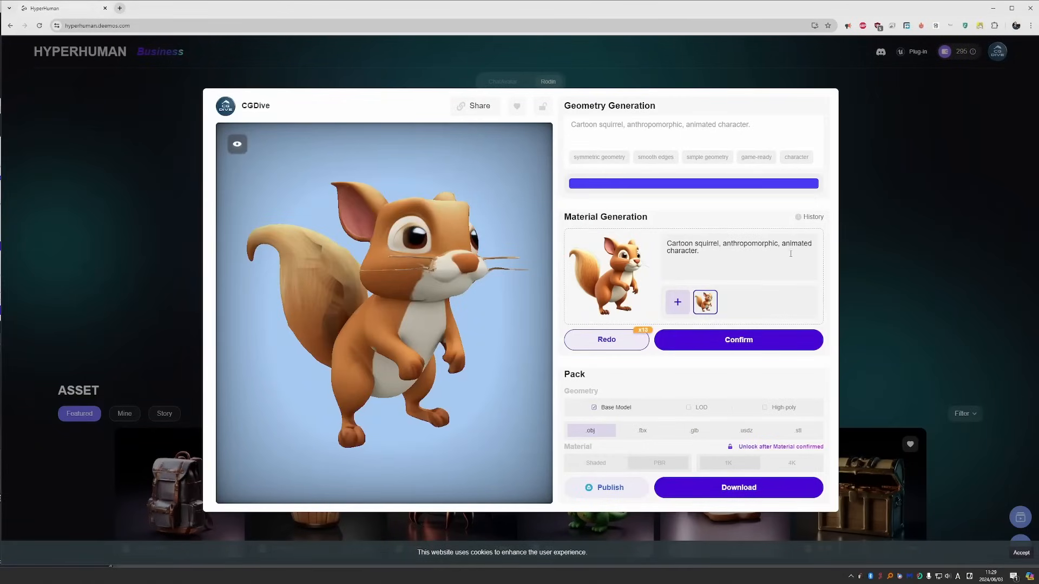
# - Open the material History and load an earlier squirrel texture version
pyautogui.click(812, 216)
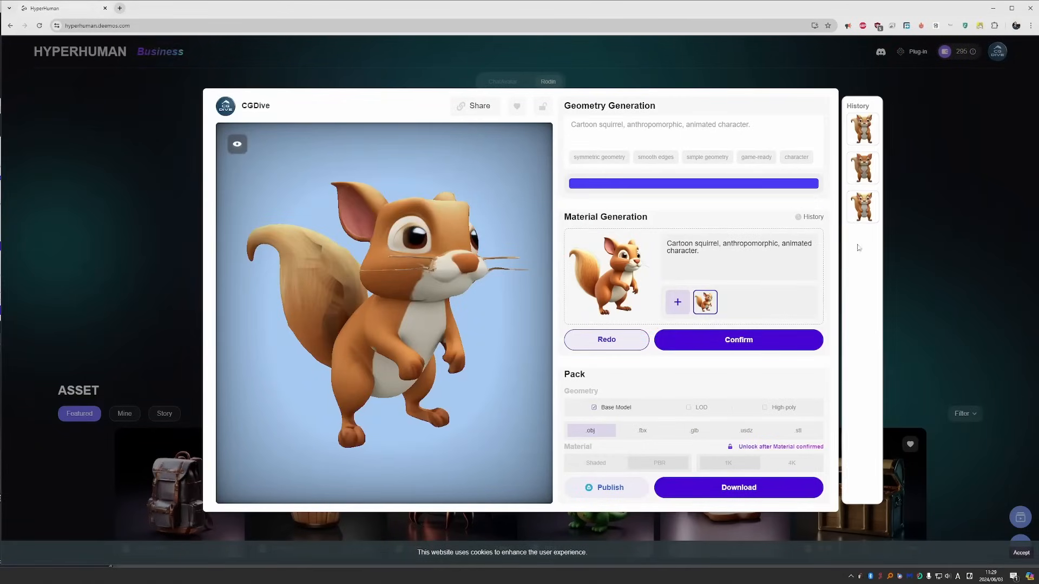
pyautogui.click(862, 208)
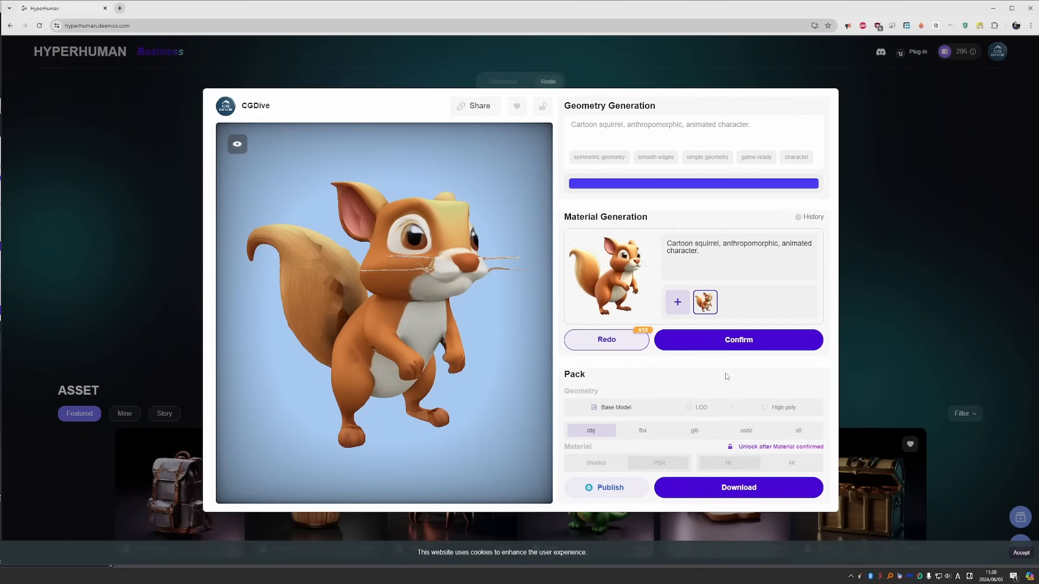
# - Confirm the squirrel material and download it as FBX with 1K PBR textures
pyautogui.click(738, 339)
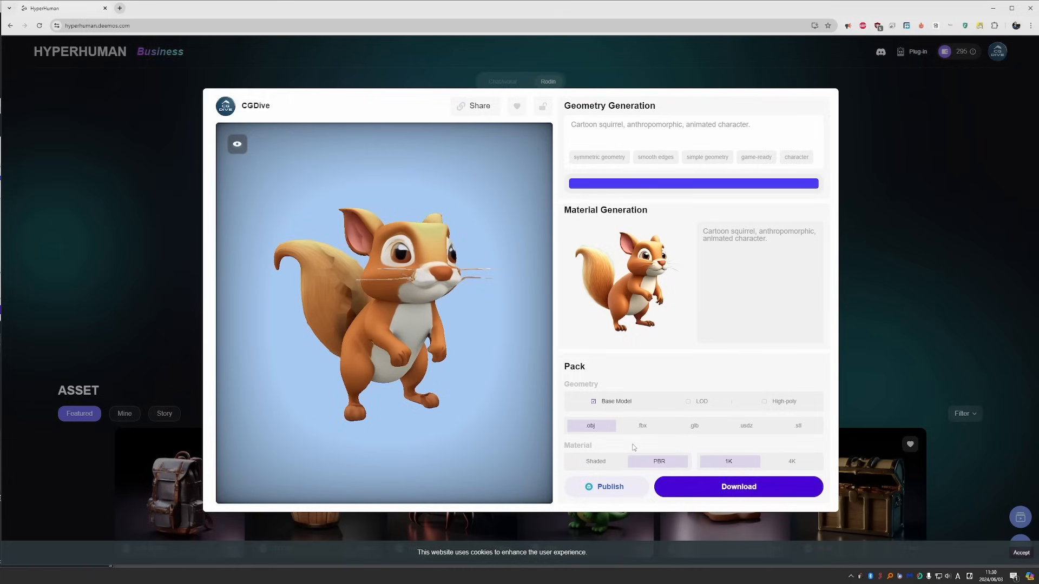
pyautogui.moveTo(642, 428)
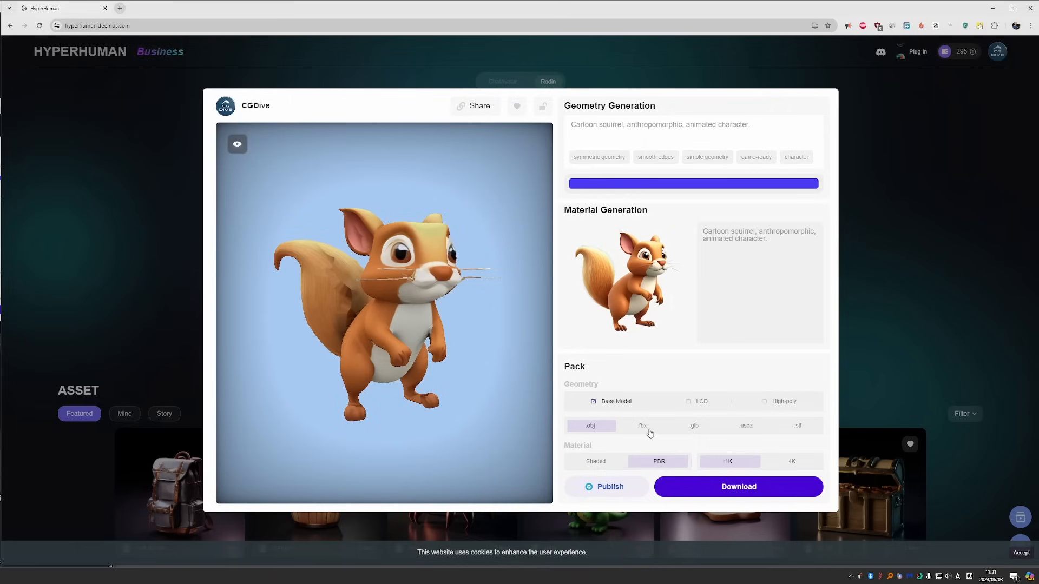
pyautogui.click(641, 425)
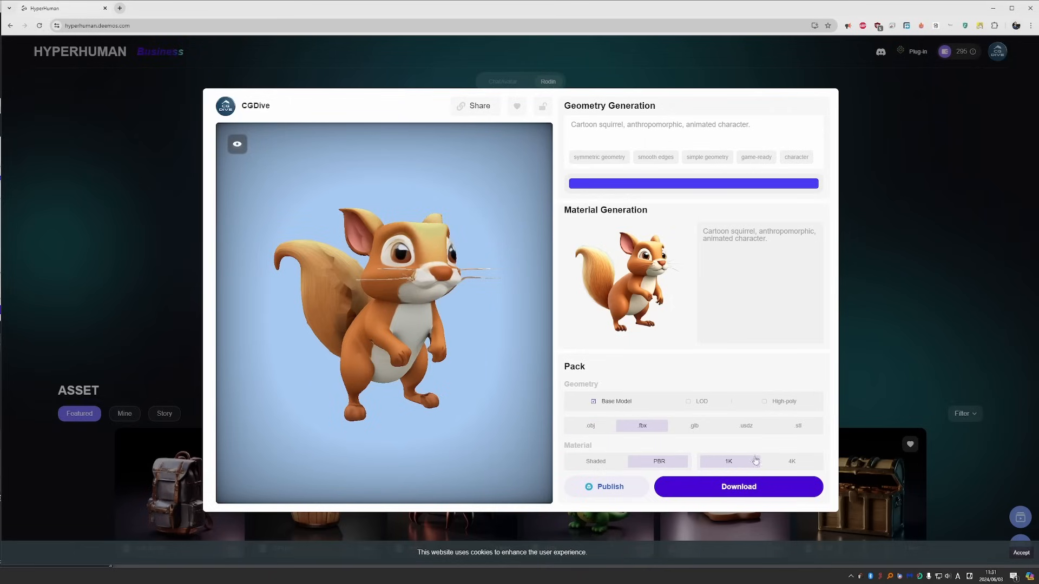
pyautogui.click(738, 487)
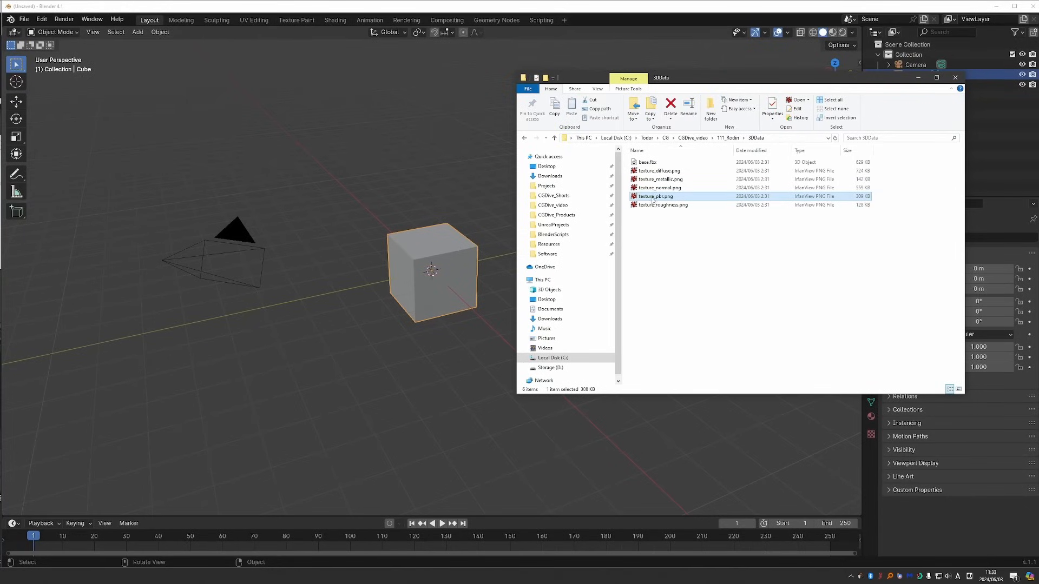
# - Import base.fbx into a cleared Blender scene and delete the whisker vertices
pyautogui.click(661, 204)
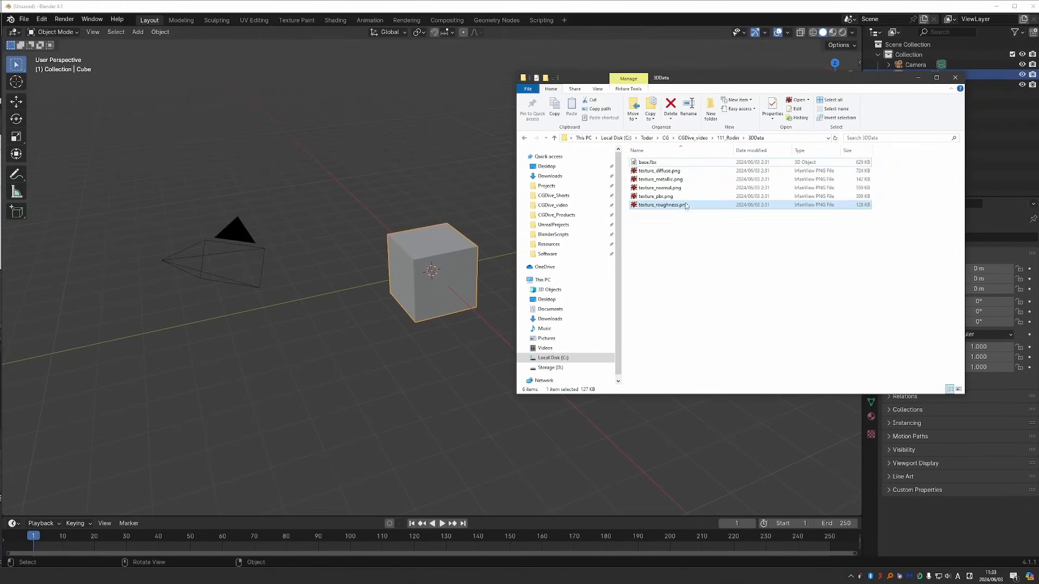
pyautogui.click(955, 78)
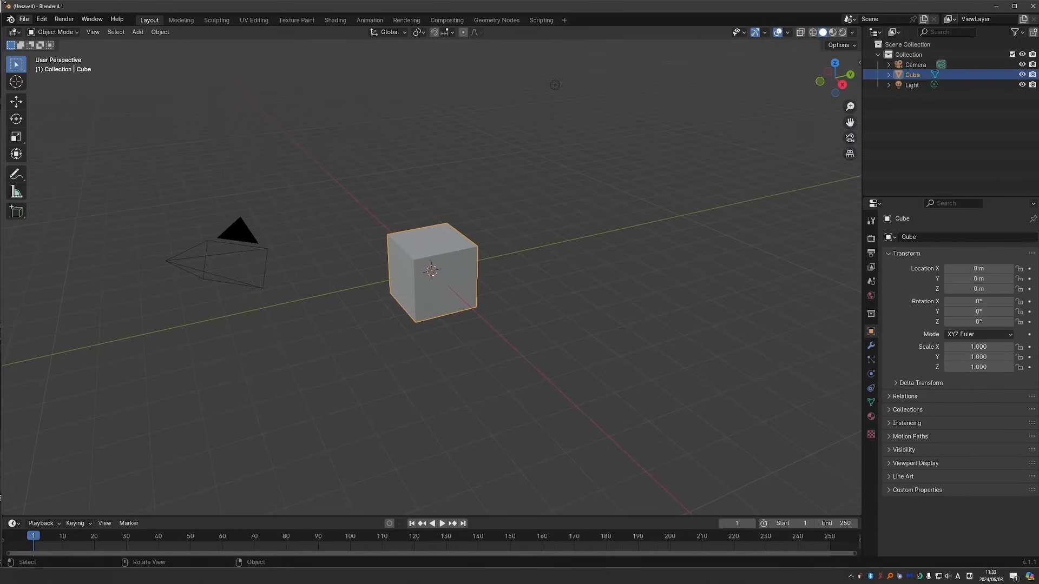
pyautogui.click(24, 18)
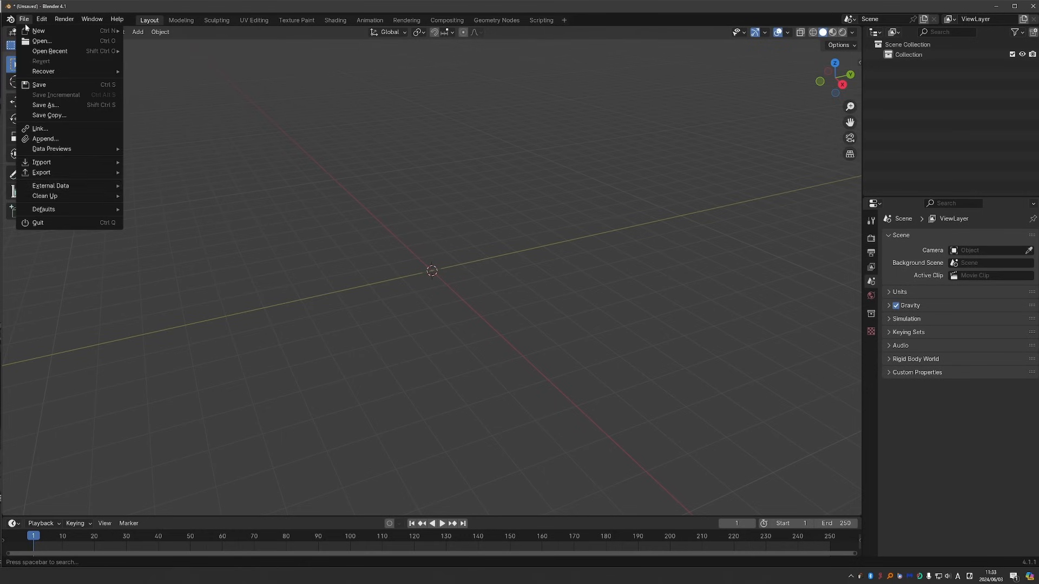
pyautogui.click(41, 172)
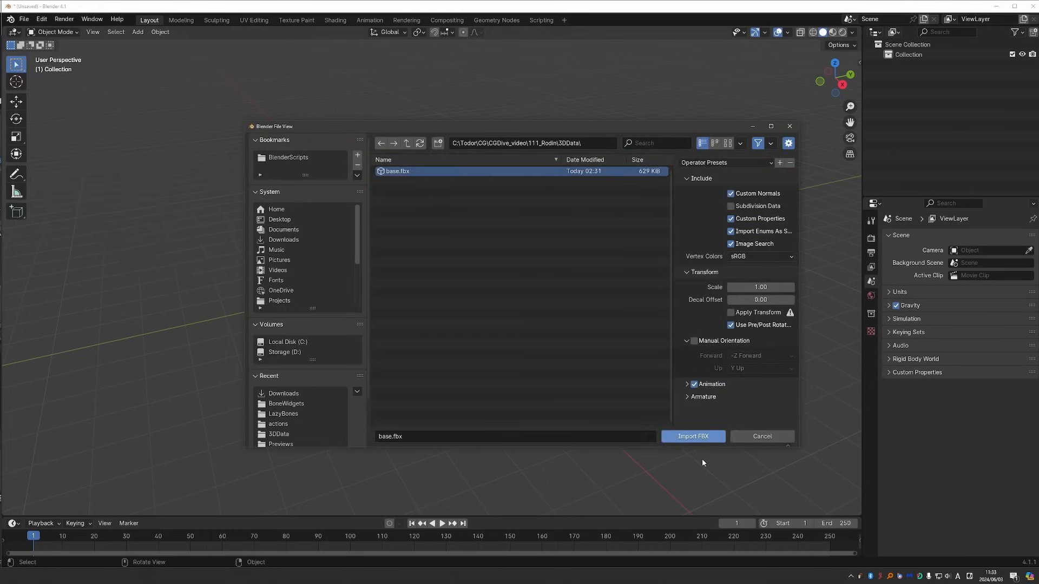
pyautogui.click(692, 436)
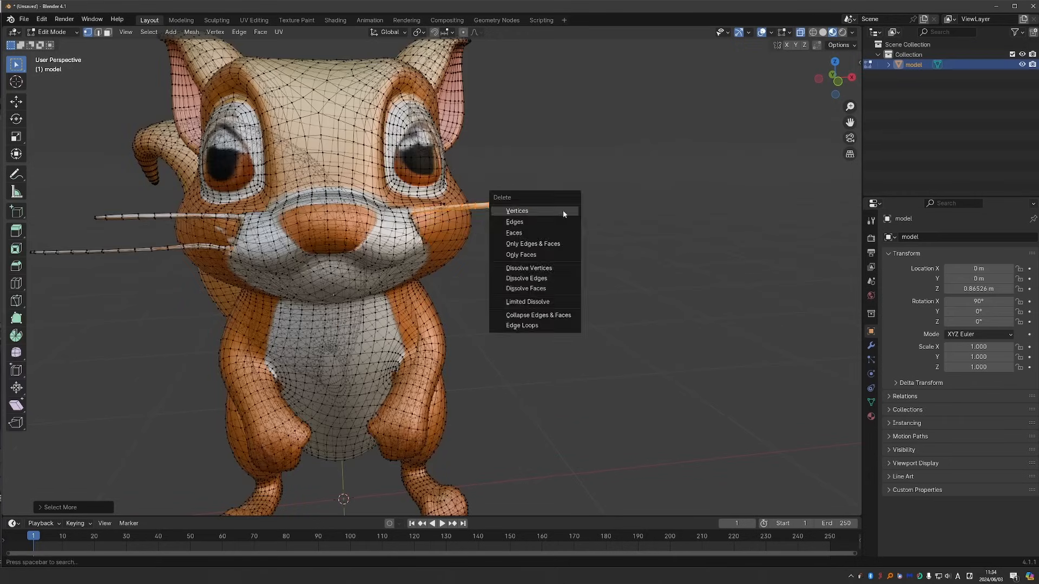
pyautogui.click(50, 32)
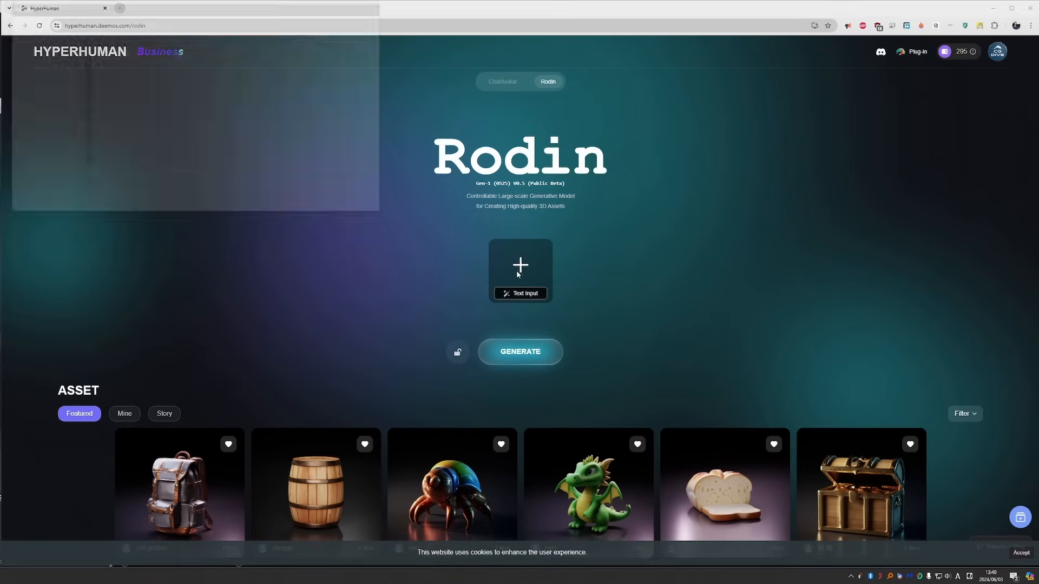
# - Upload W_Front.jpg, then add the back, side and three-quarter reference views
pyautogui.click(520, 264)
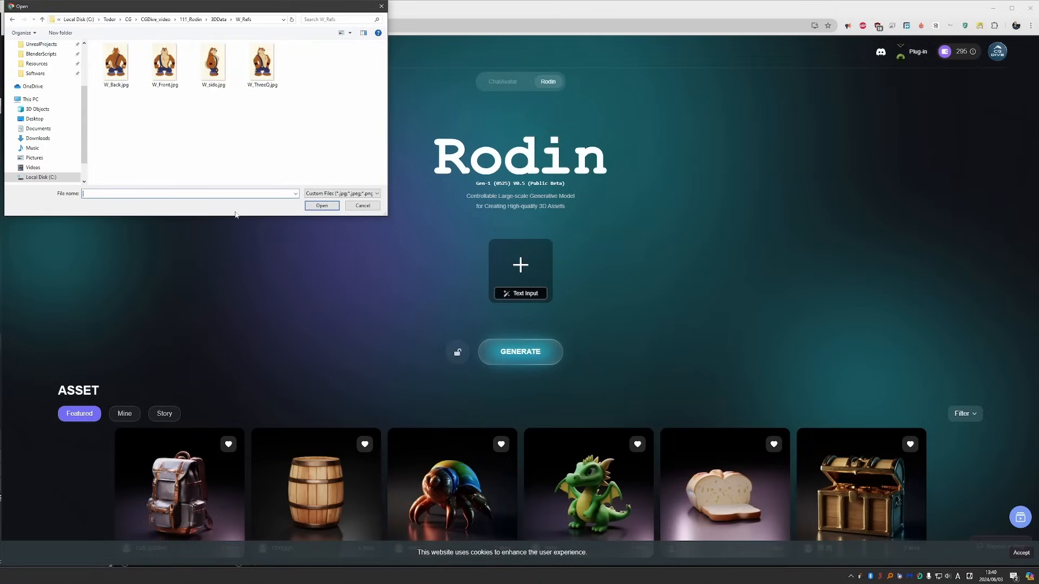
pyautogui.click(213, 62)
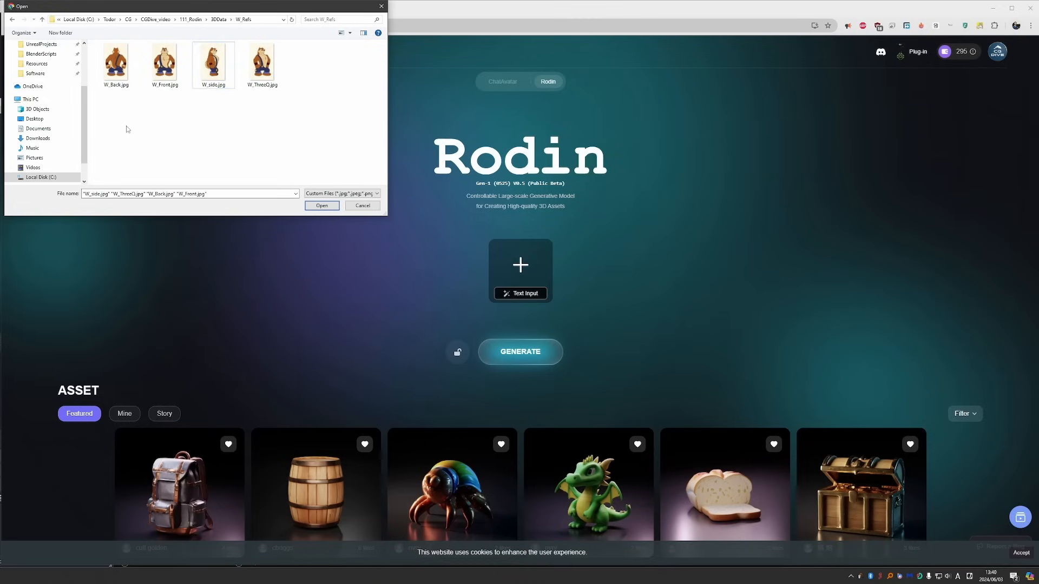
pyautogui.click(165, 60)
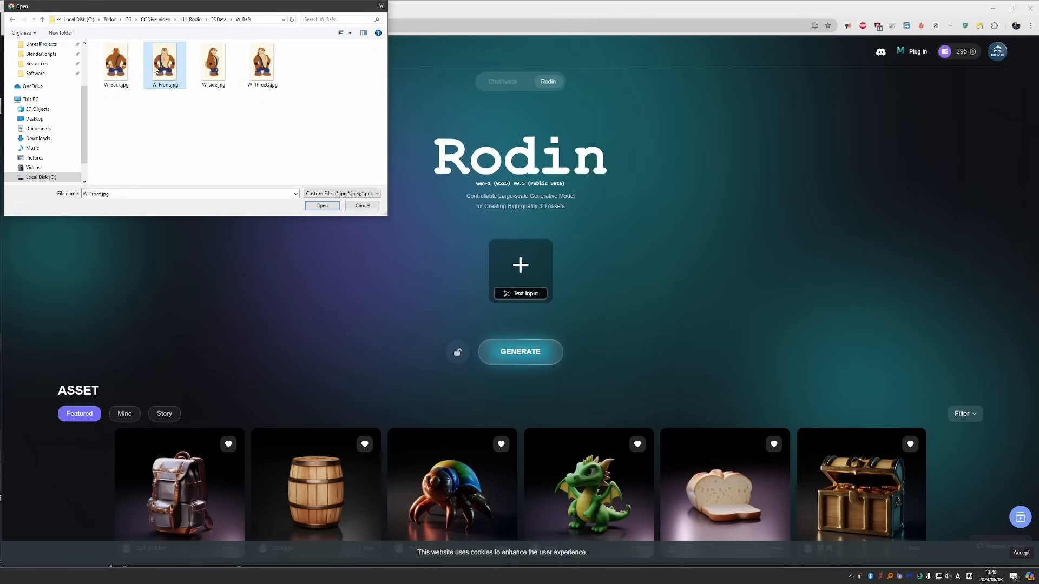
pyautogui.click(322, 206)
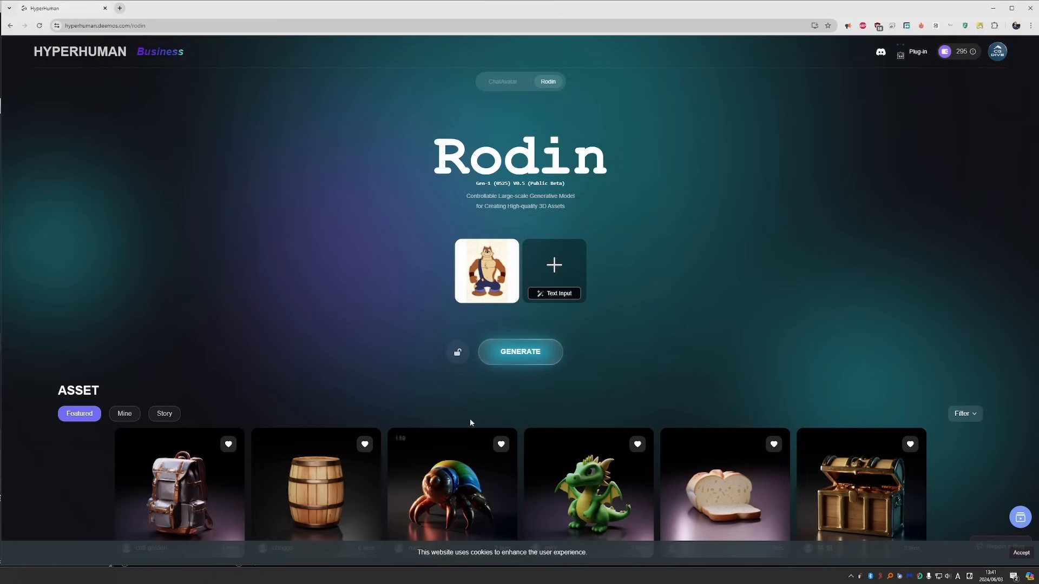
pyautogui.click(553, 265)
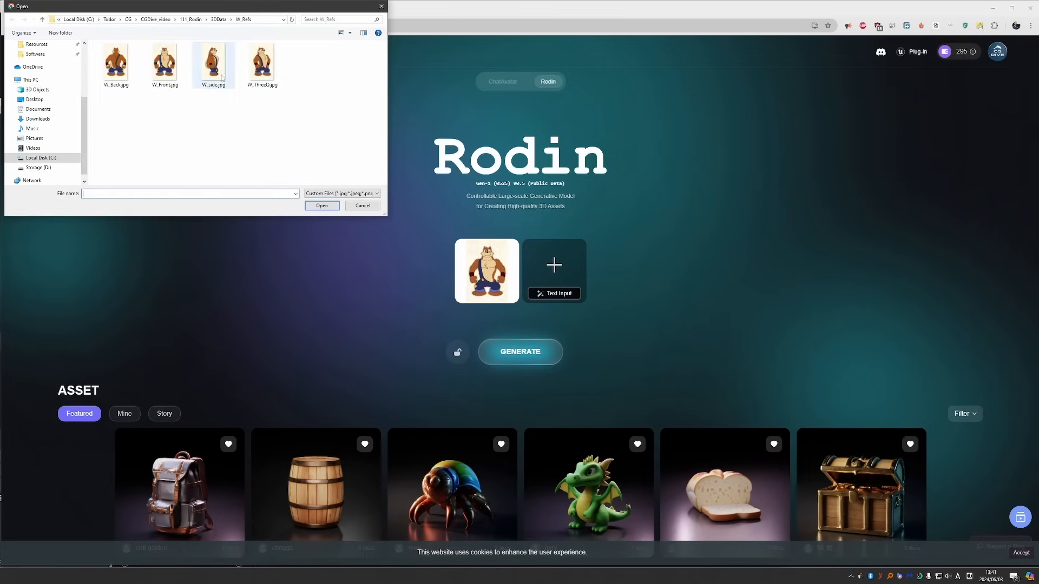
pyautogui.click(321, 205)
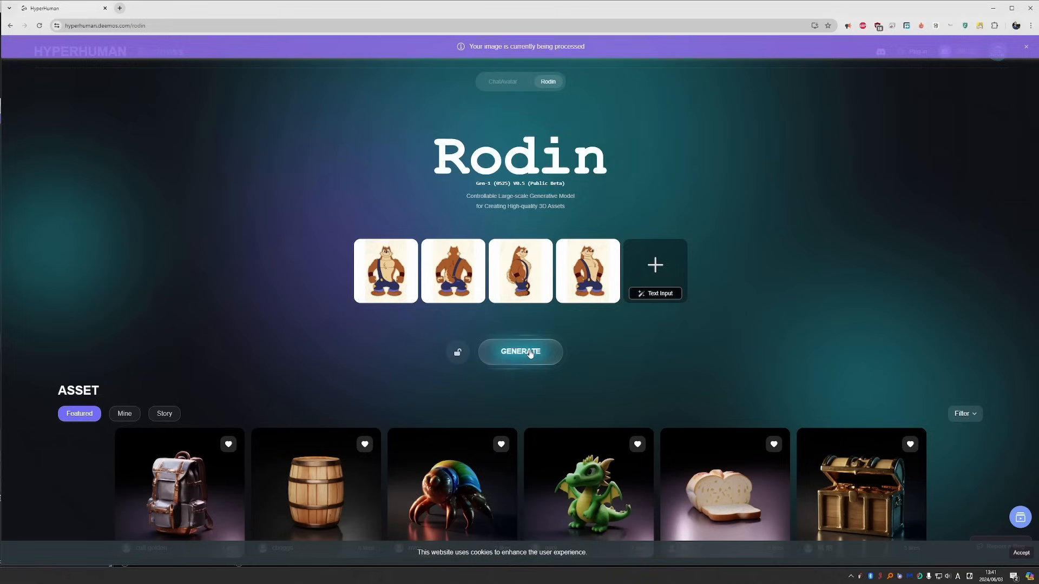
# - Generate the dog geometry from the four reference views using Fusion mode
pyautogui.click(520, 351)
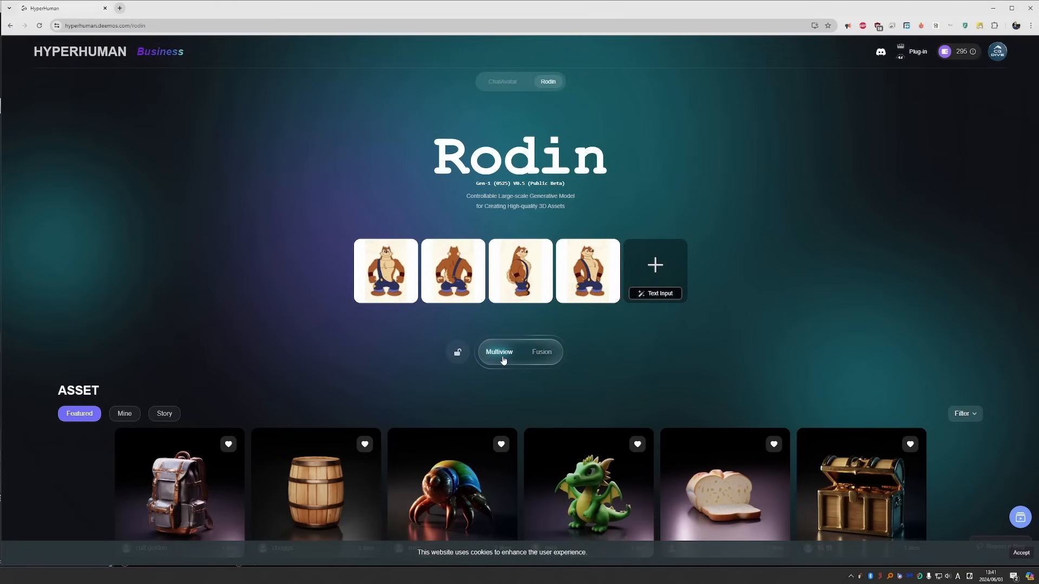
pyautogui.click(541, 351)
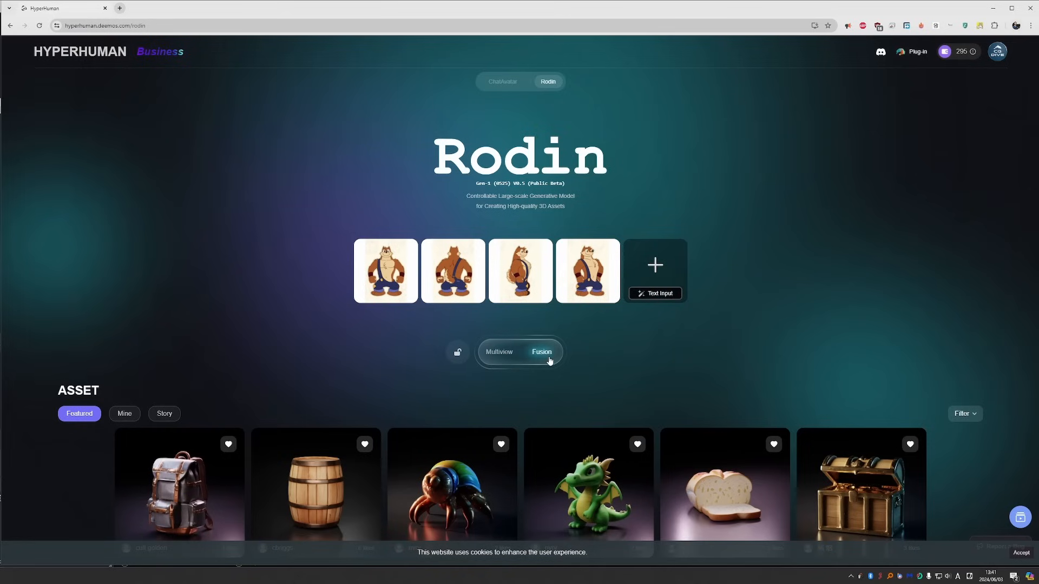
pyautogui.click(498, 352)
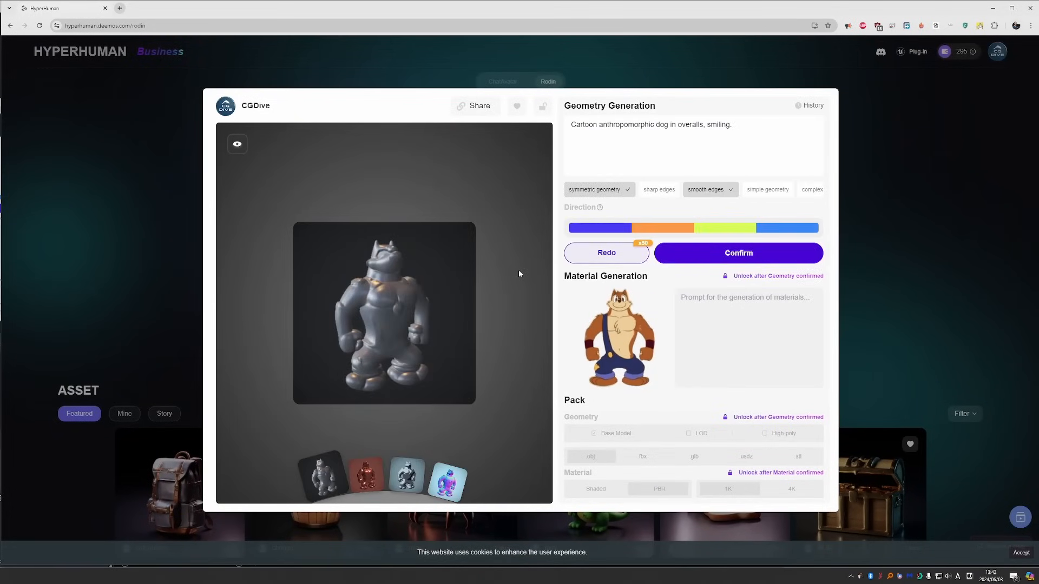
pyautogui.moveTo(597, 188)
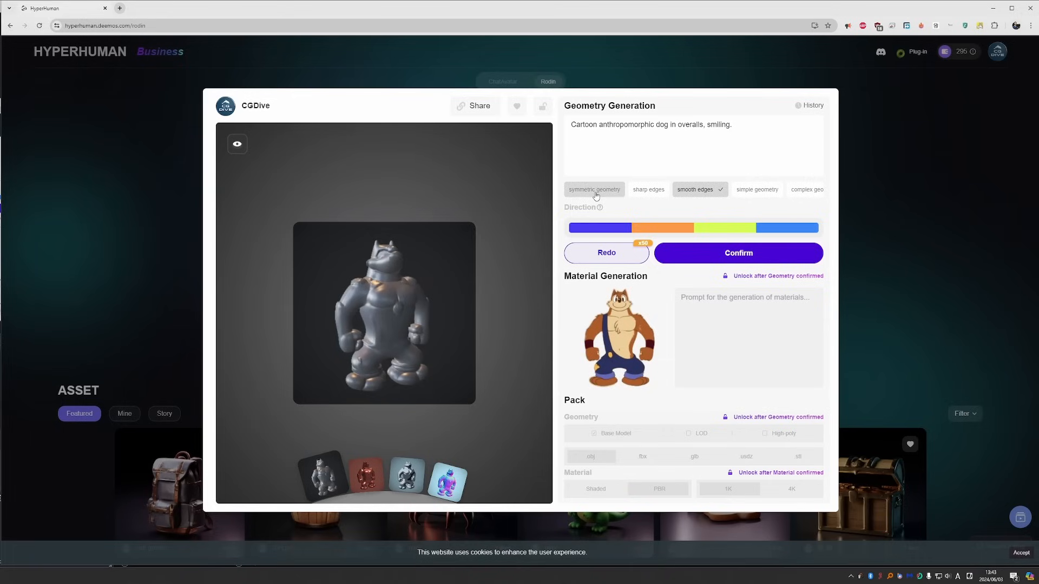
# - Confirm the dog geometry with symmetric and simple tags at 10000 polygons
pyautogui.click(737, 253)
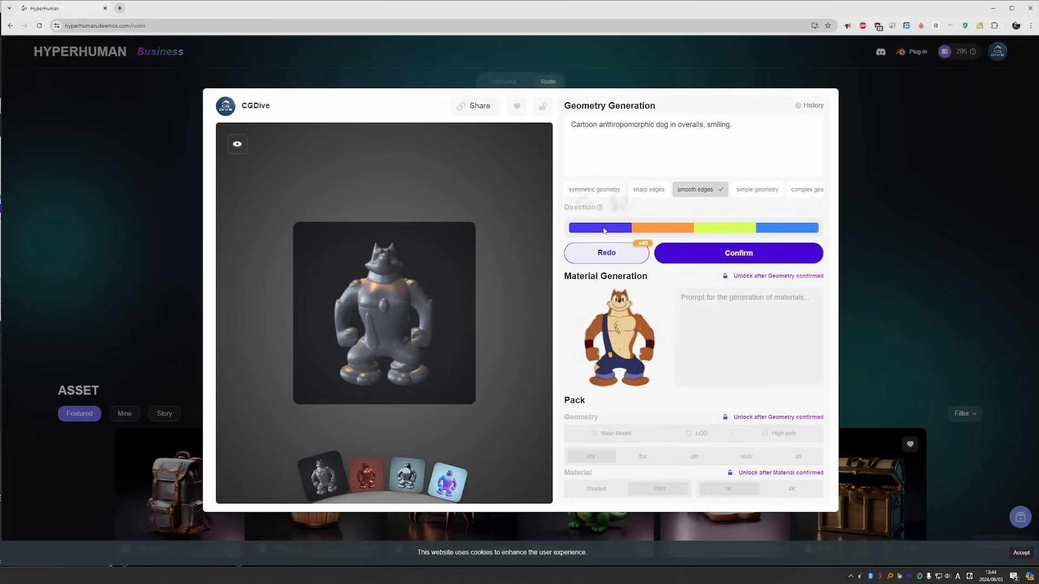
pyautogui.moveTo(756, 190)
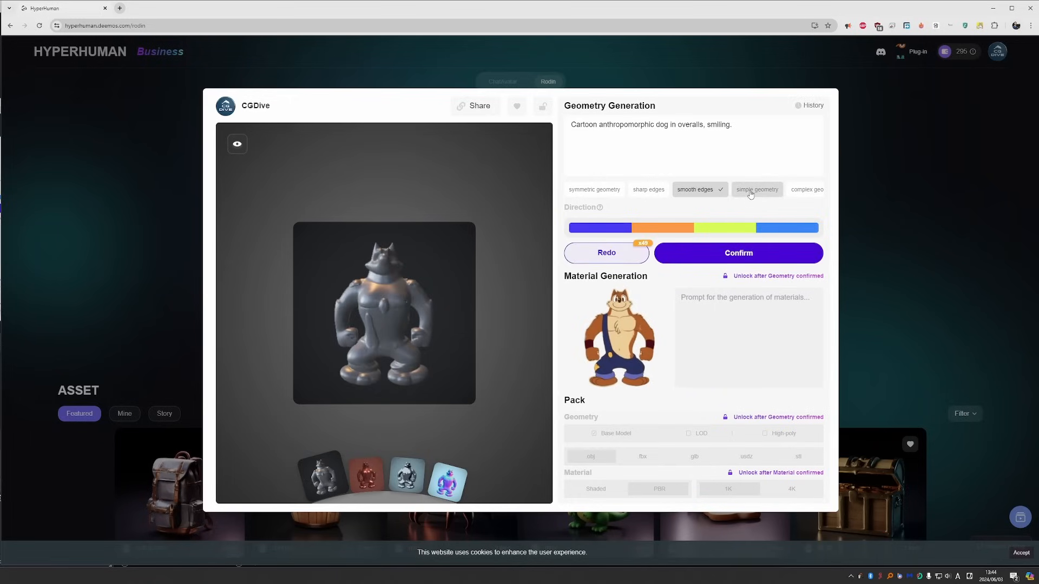
pyautogui.moveTo(745, 196)
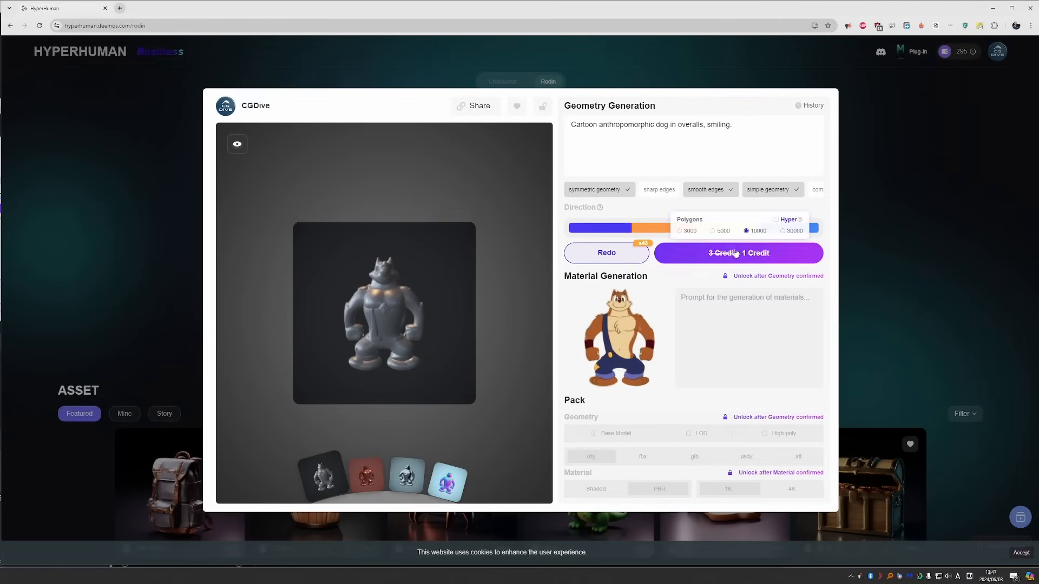
pyautogui.click(737, 253)
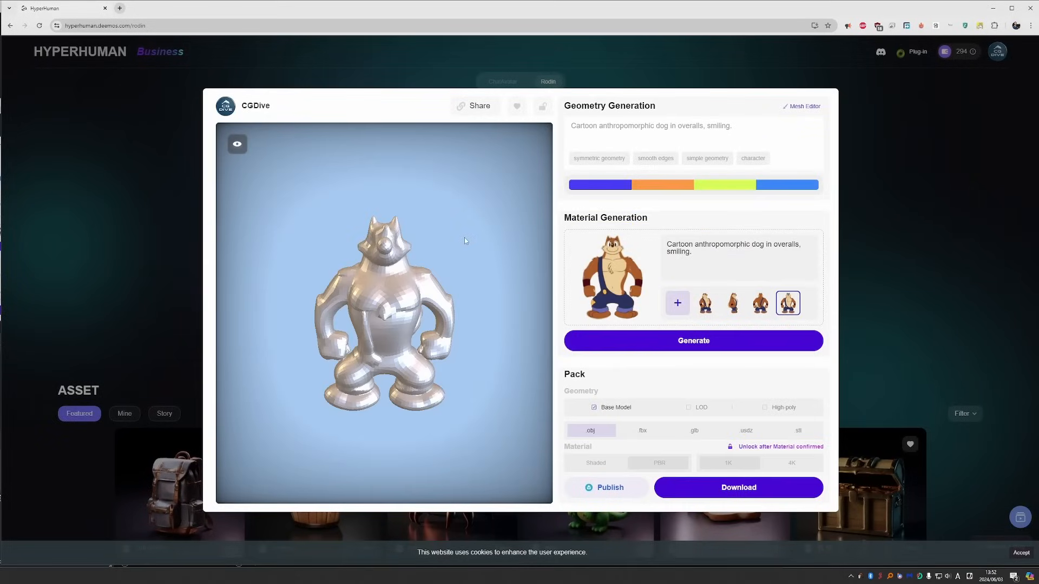
pyautogui.moveTo(456, 239)
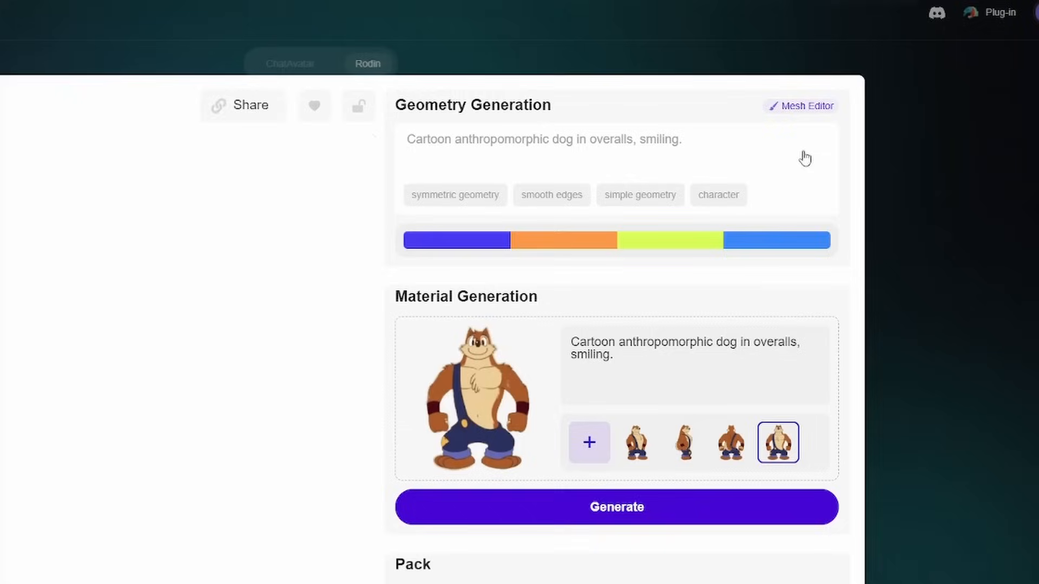
pyautogui.moveTo(774, 266)
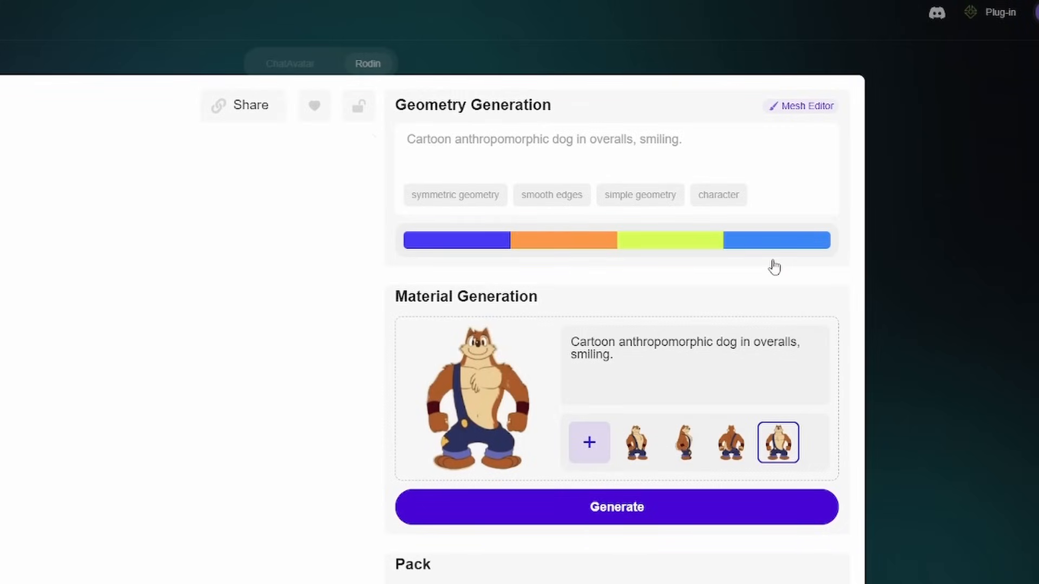
# - Open the confirmed dog geometry in the Mesh Editor to reach its sculpt tools
pyautogui.click(799, 106)
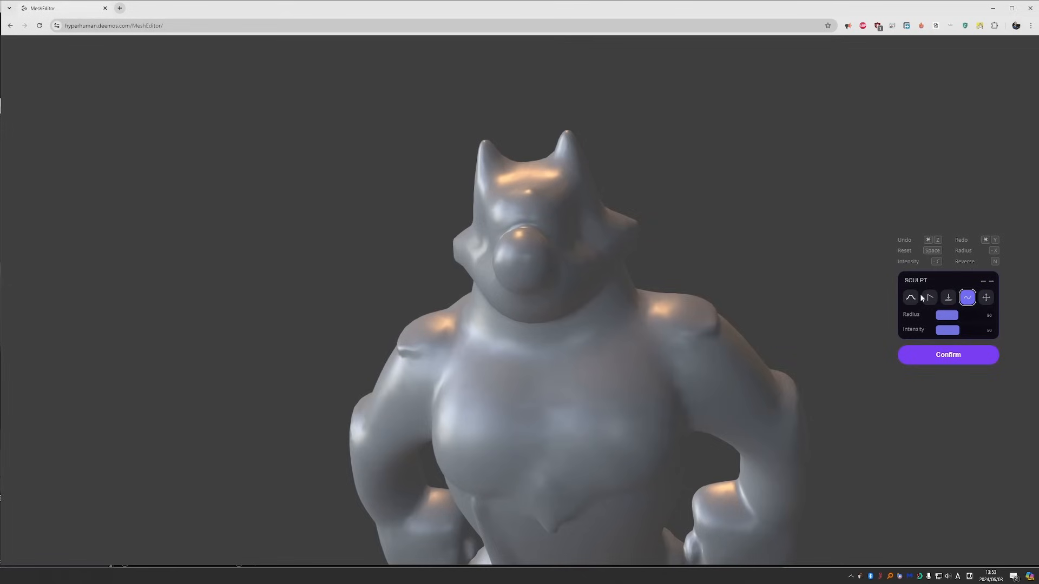
pyautogui.moveTo(920, 297)
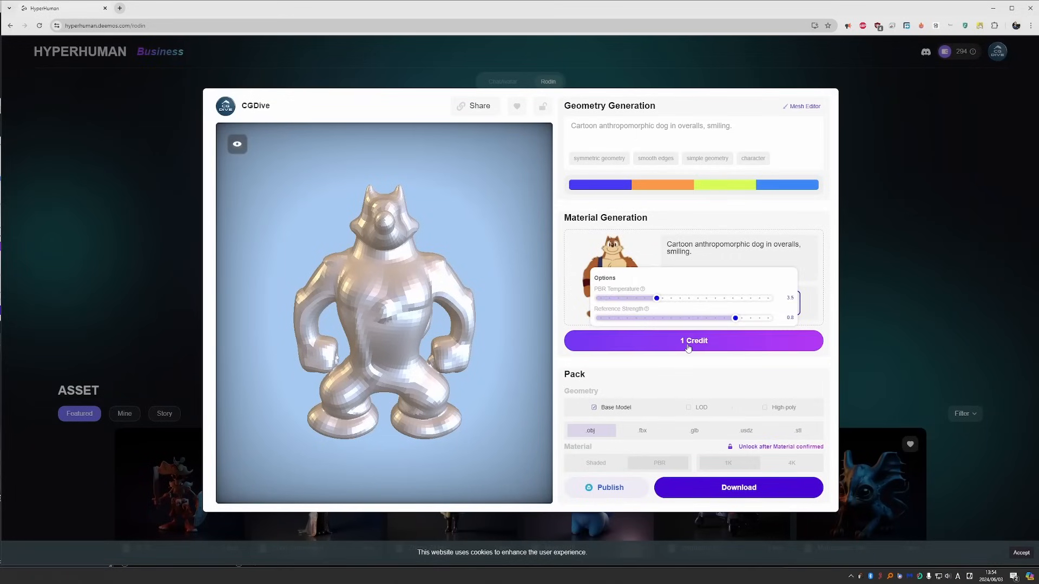
# - Generate and confirm the fur-and-overalls material, then download the dog as FBX, PBR 1K
pyautogui.click(693, 340)
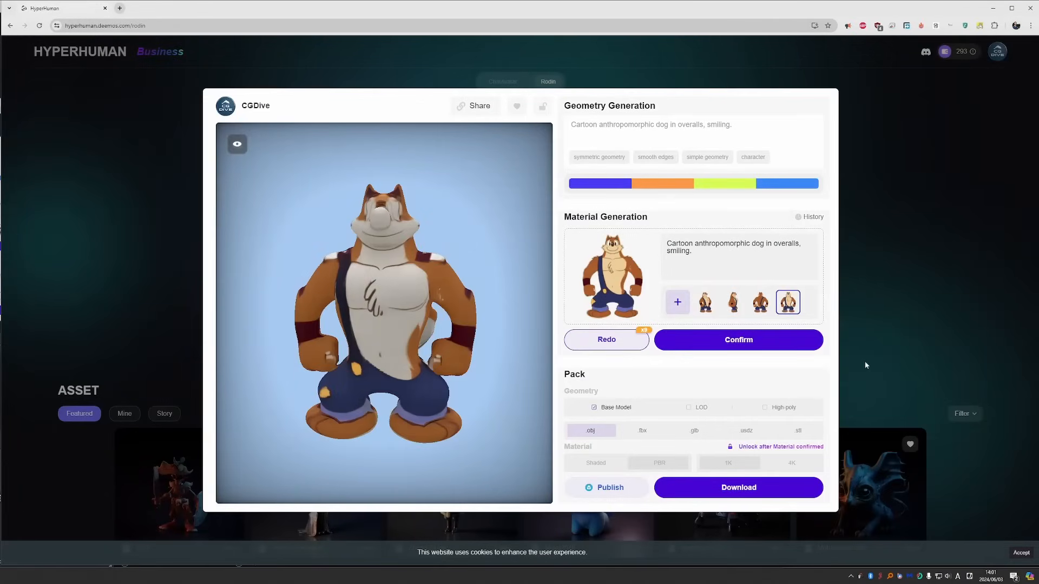
pyautogui.moveTo(862, 356)
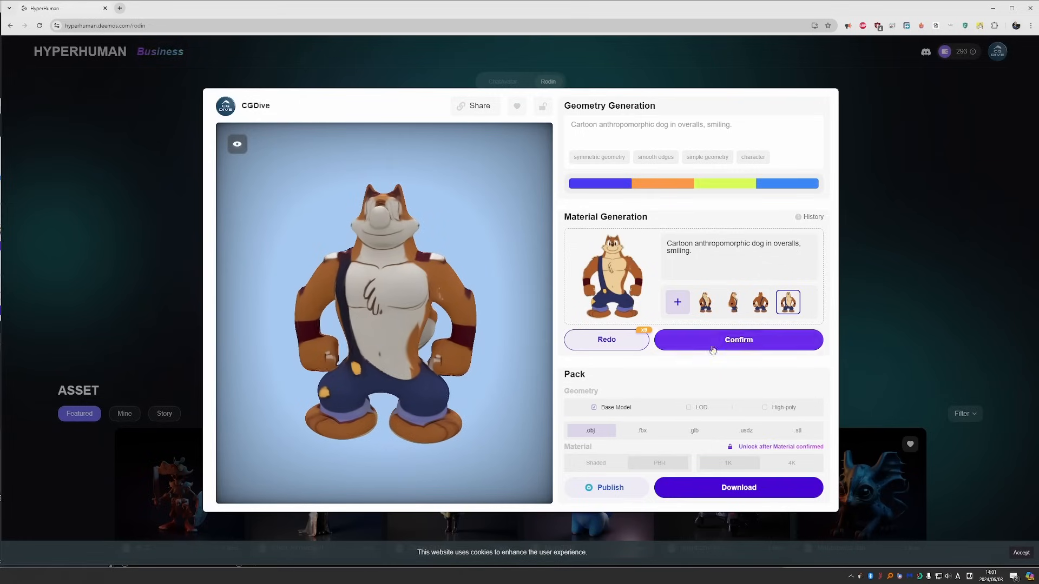
pyautogui.click(738, 339)
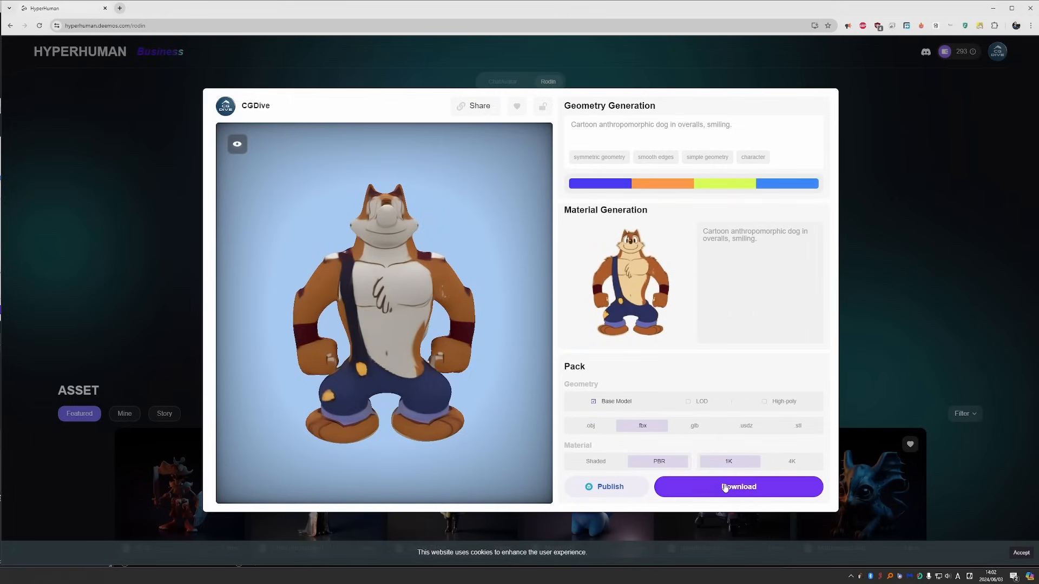
pyautogui.click(737, 487)
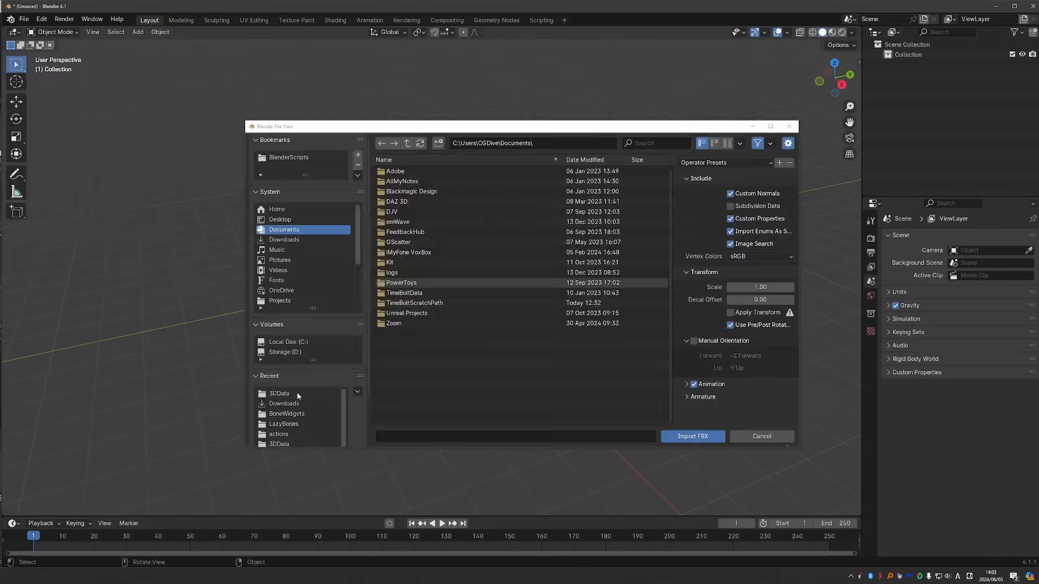
# - Import the downloaded dog FBX into Blender and switch the viewport shading
pyautogui.click(692, 436)
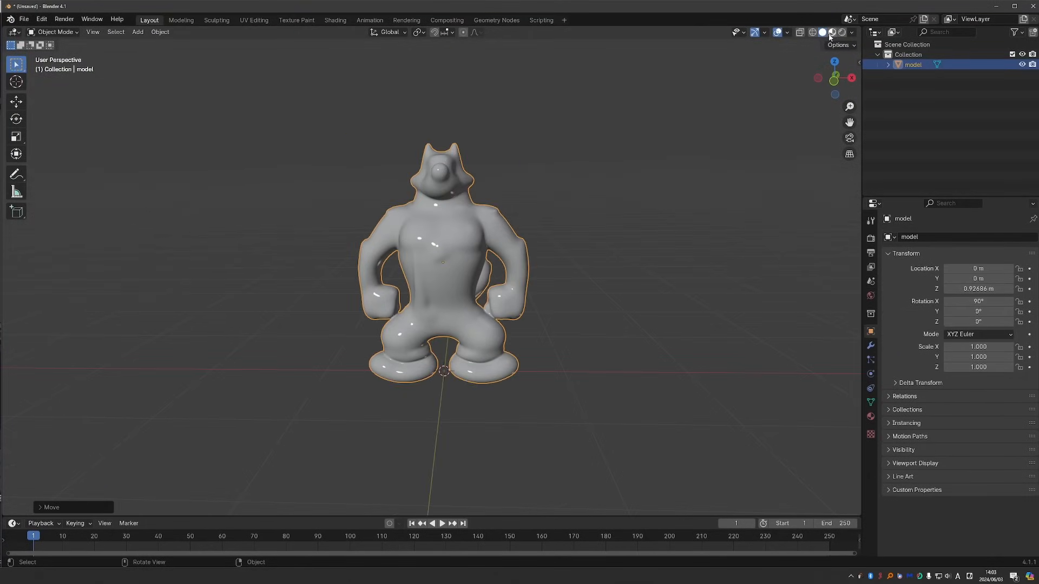
pyautogui.click(831, 31)
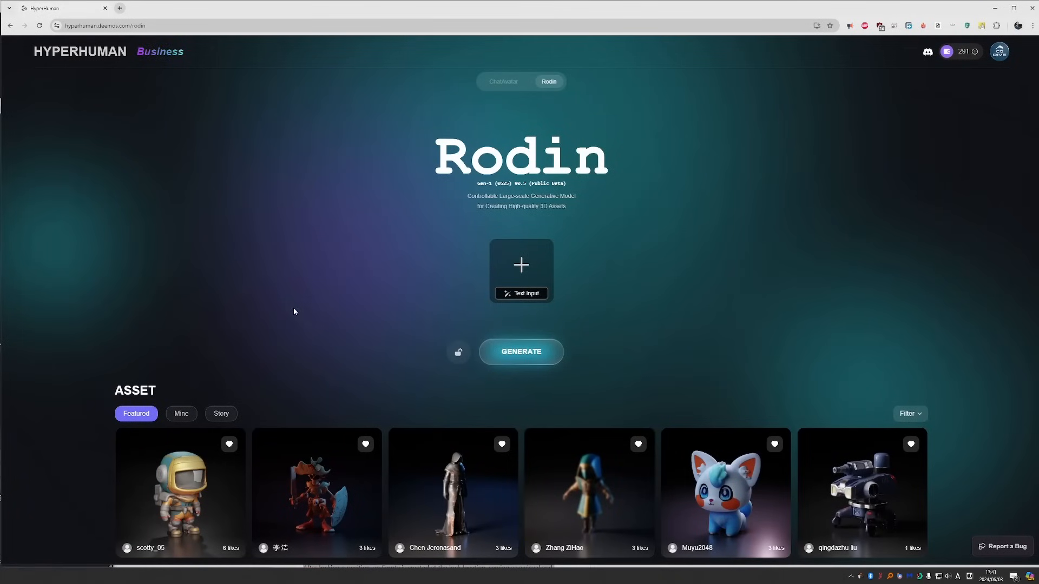
pyautogui.moveTo(188, 409)
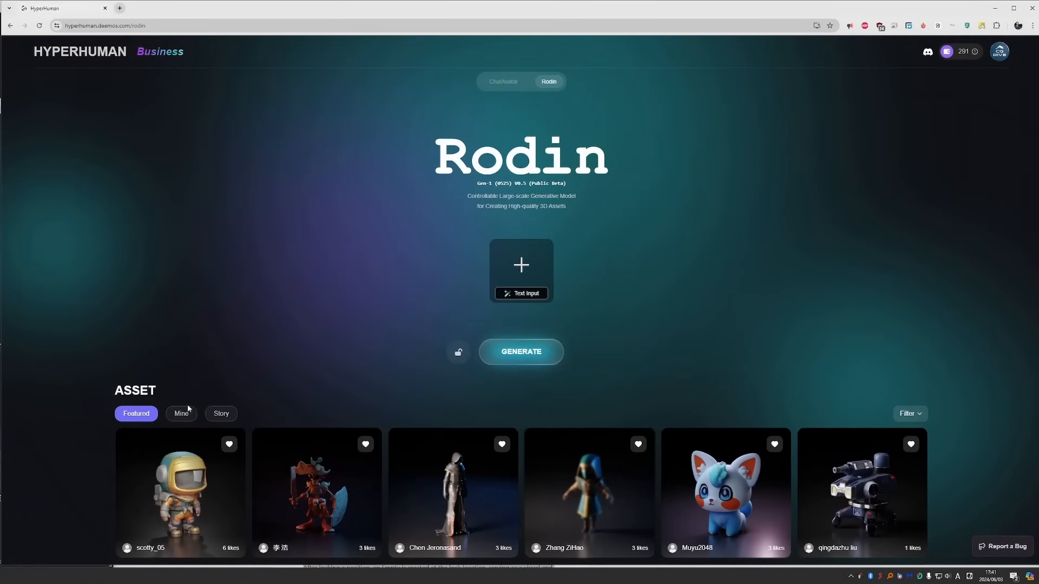
# - View the shark-headed turtle cyborg model from the Mine gallery, then close its details
pyautogui.click(180, 413)
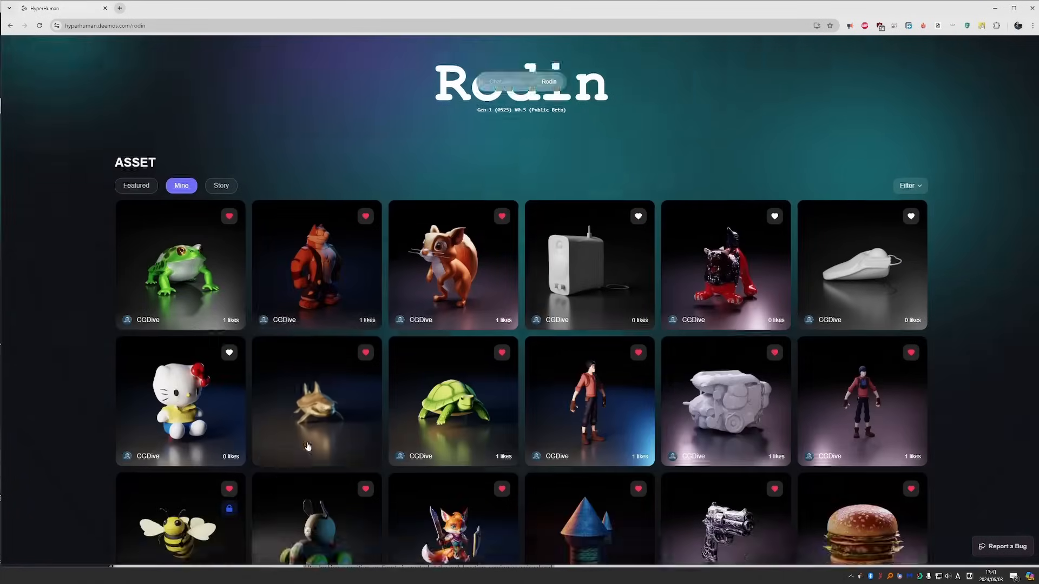
pyautogui.click(316, 401)
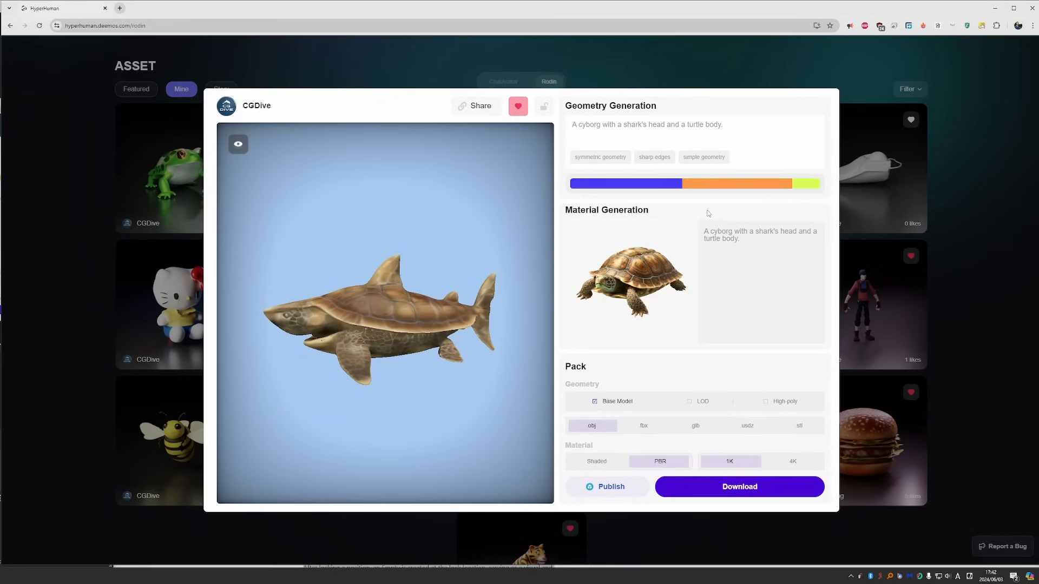
pyautogui.moveTo(643, 196)
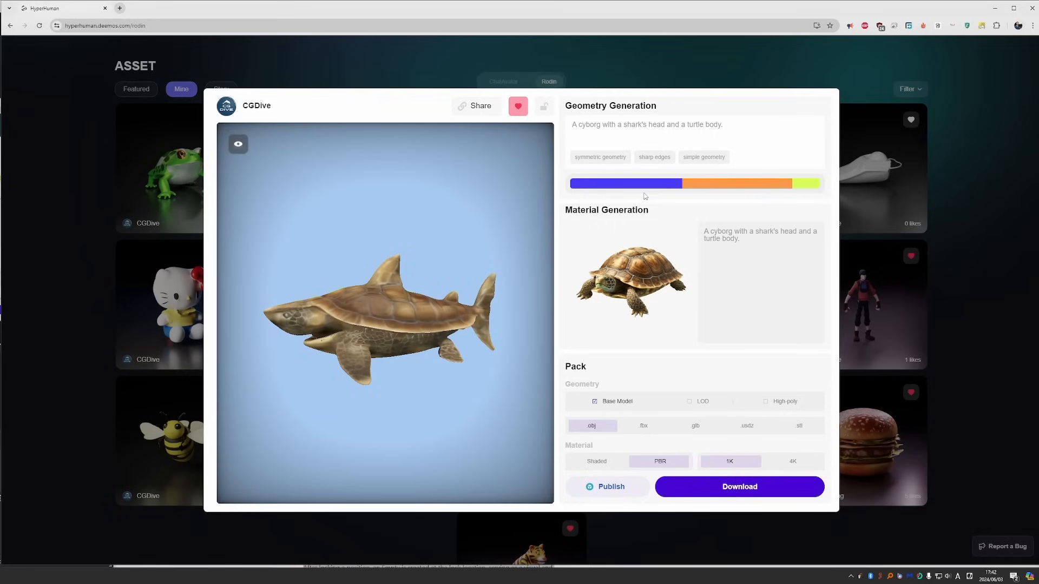
pyautogui.moveTo(689, 188)
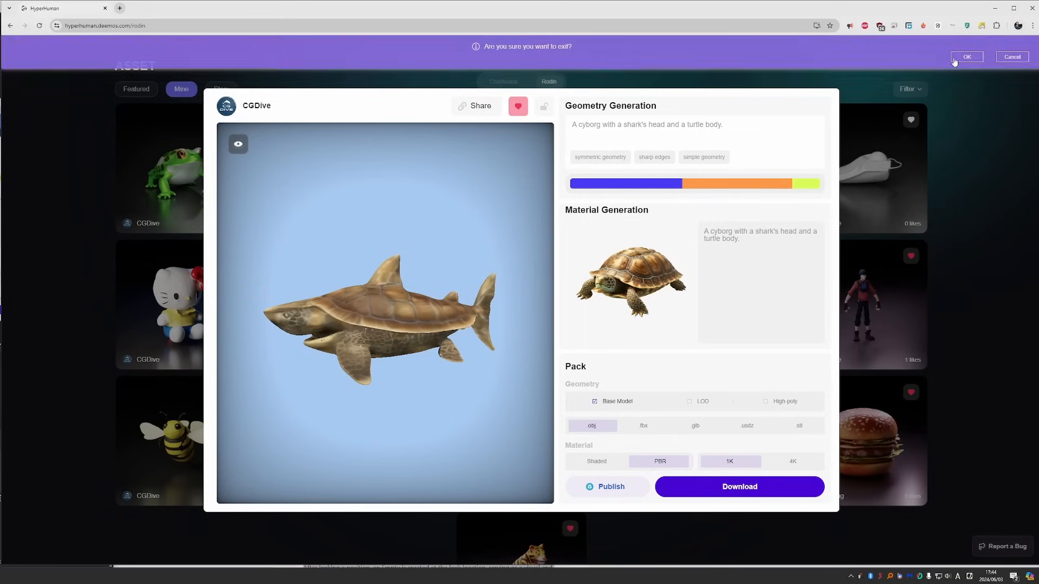
pyautogui.click(965, 56)
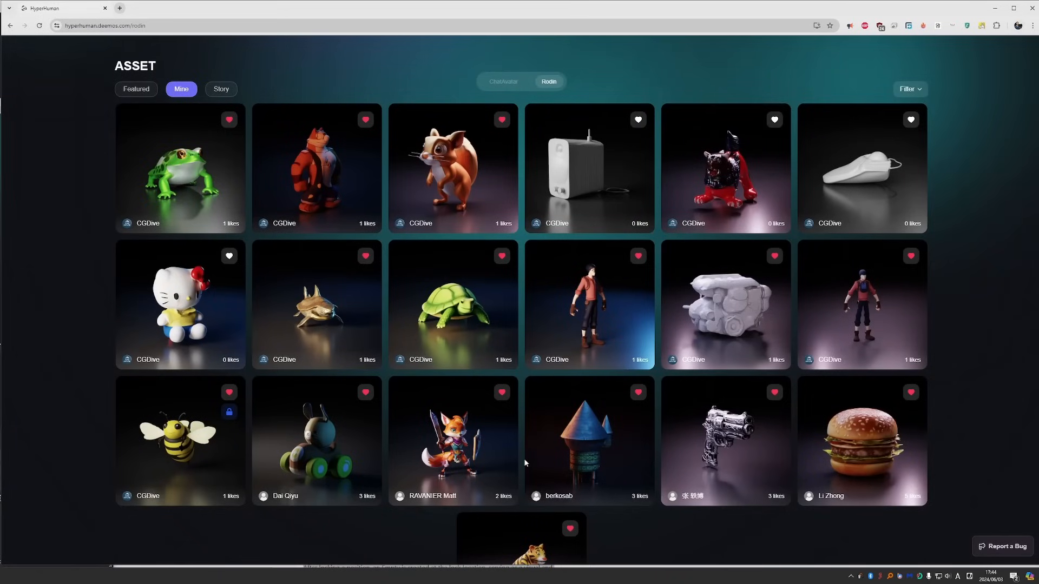
# - Rotate the cartoon turtle, Hello Kitty and featured battle robot turret models to inspect them
pyautogui.click(452, 304)
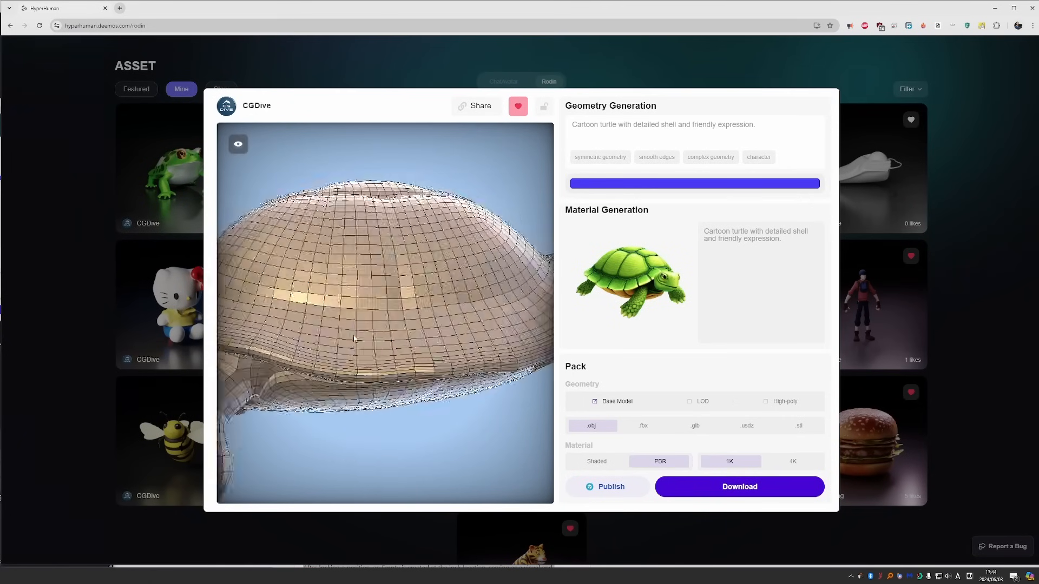
pyautogui.moveTo(354, 337); pyautogui.dragTo(329, 343)
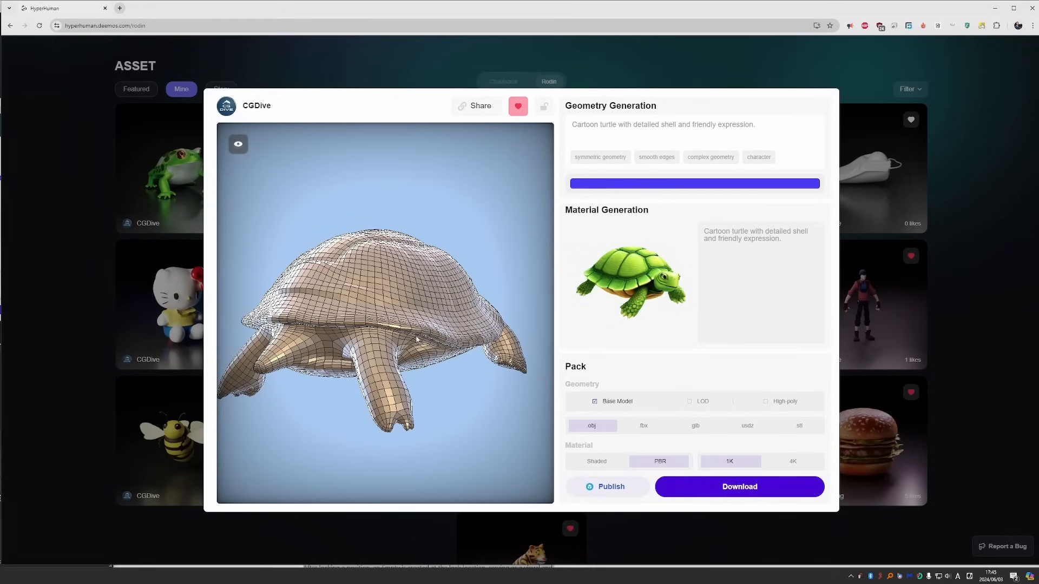
pyautogui.moveTo(345, 375)
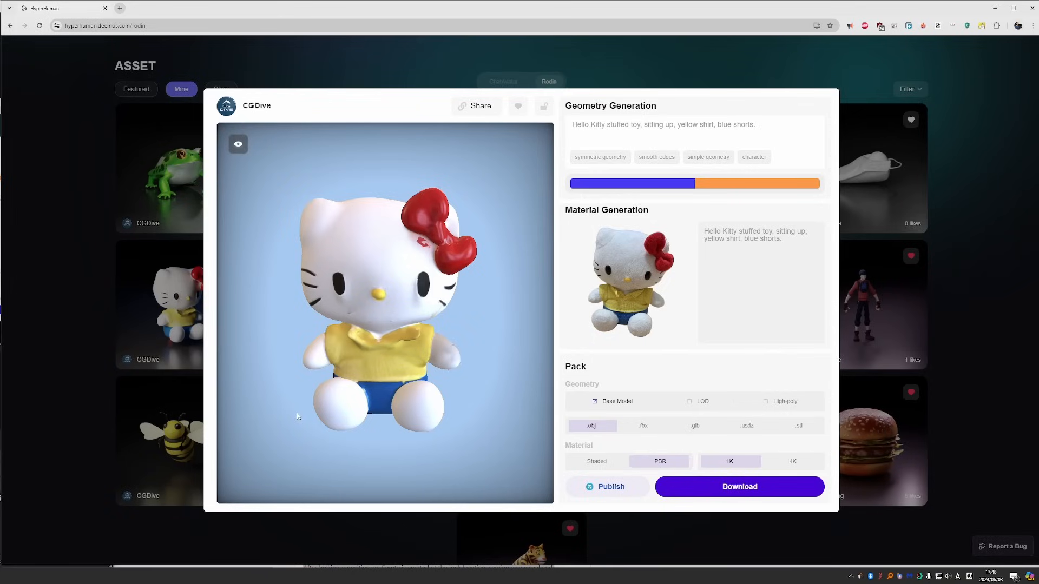
pyautogui.moveTo(297, 416); pyautogui.dragTo(445, 356)
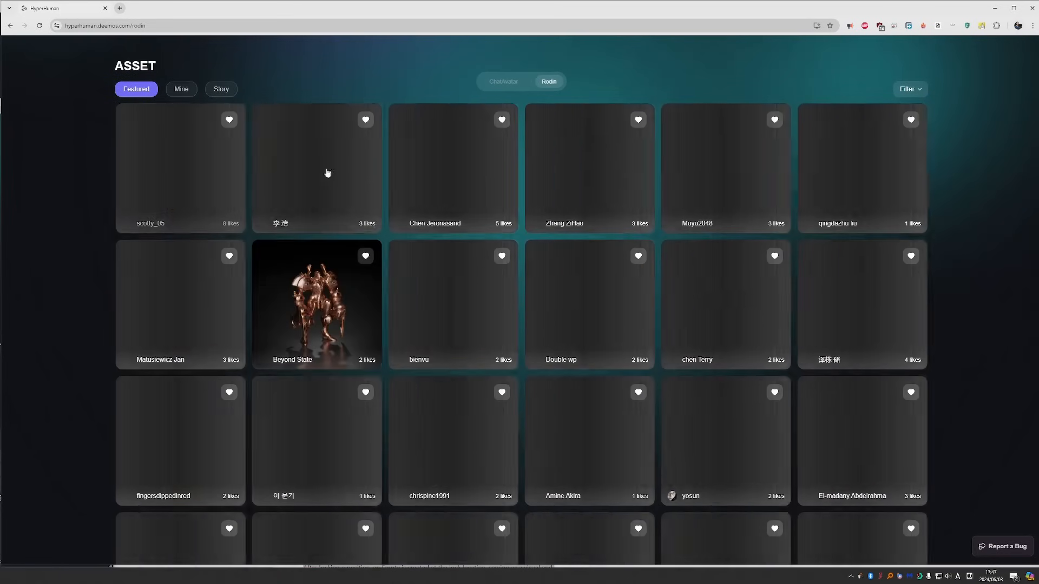
pyautogui.click(861, 168)
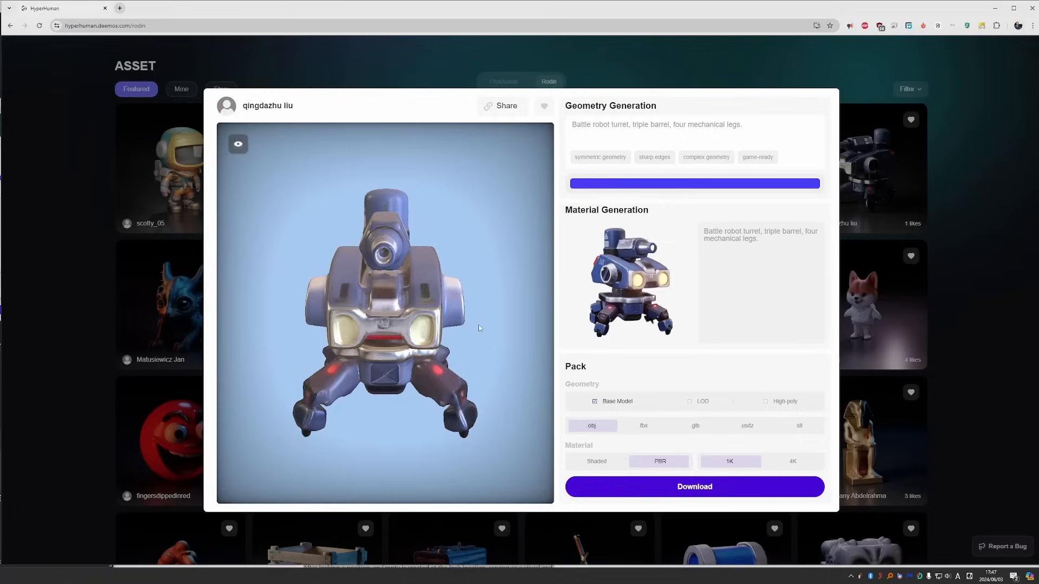
pyautogui.moveTo(477, 328); pyautogui.dragTo(437, 328)
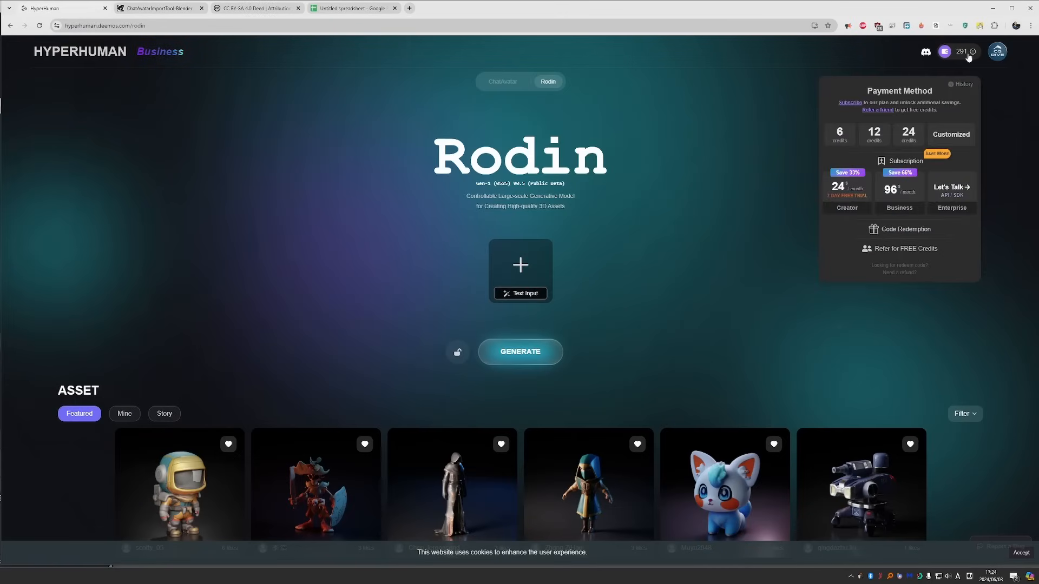
pyautogui.moveTo(967, 58)
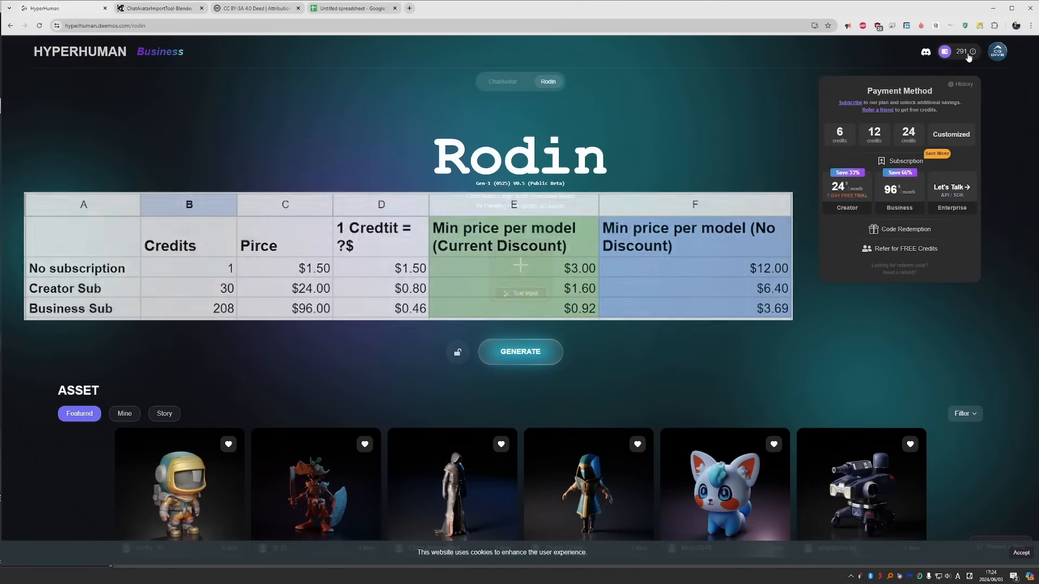
# - Show the credit packs and Creator, Business and Enterprise subscription prices
pyautogui.click(859, 483)
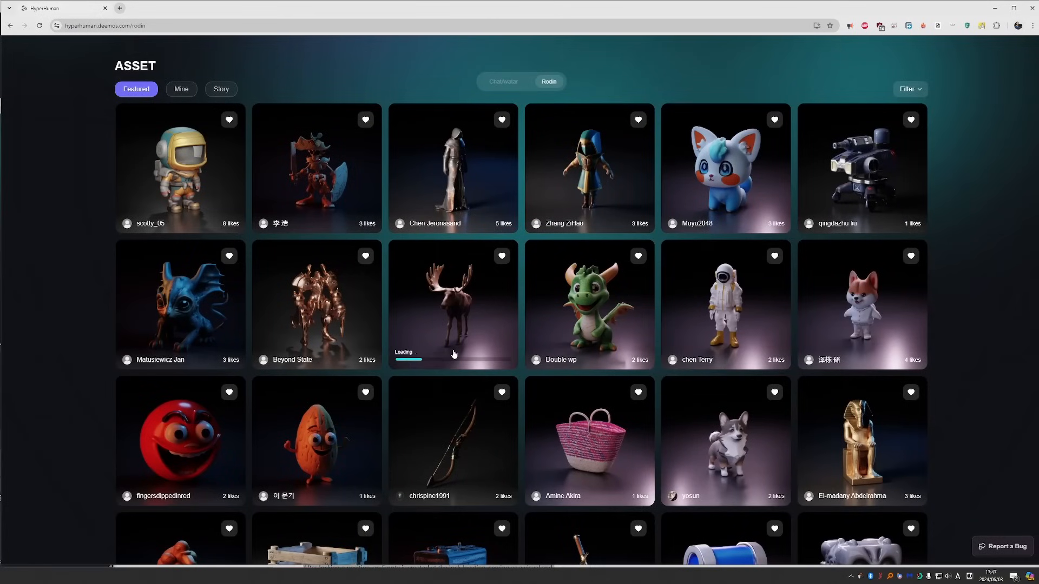
# - Scroll the Featured gallery down past the chests, crowns and robots
pyautogui.scroll(-3)
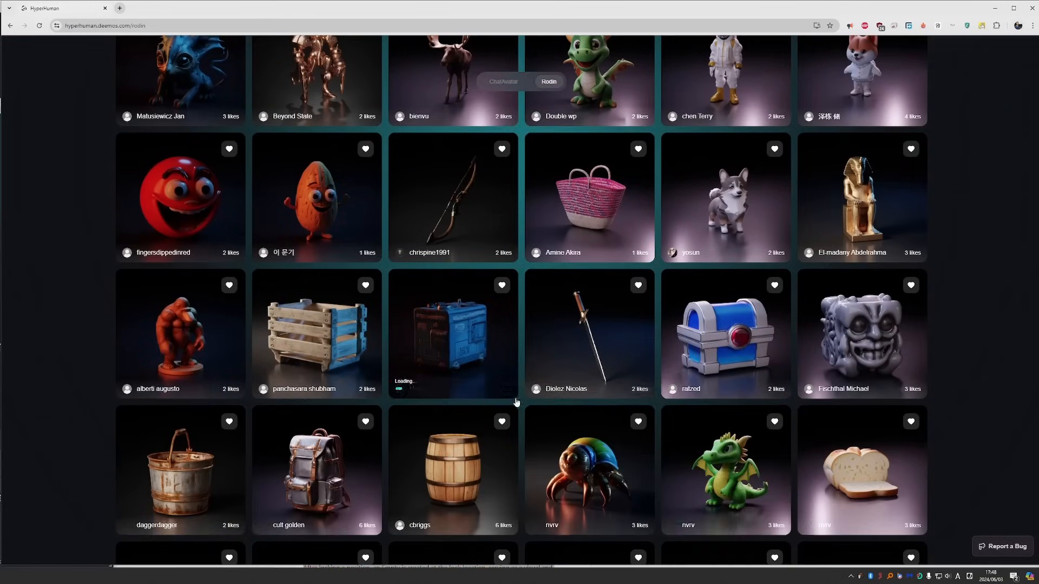
pyautogui.scroll(-3)
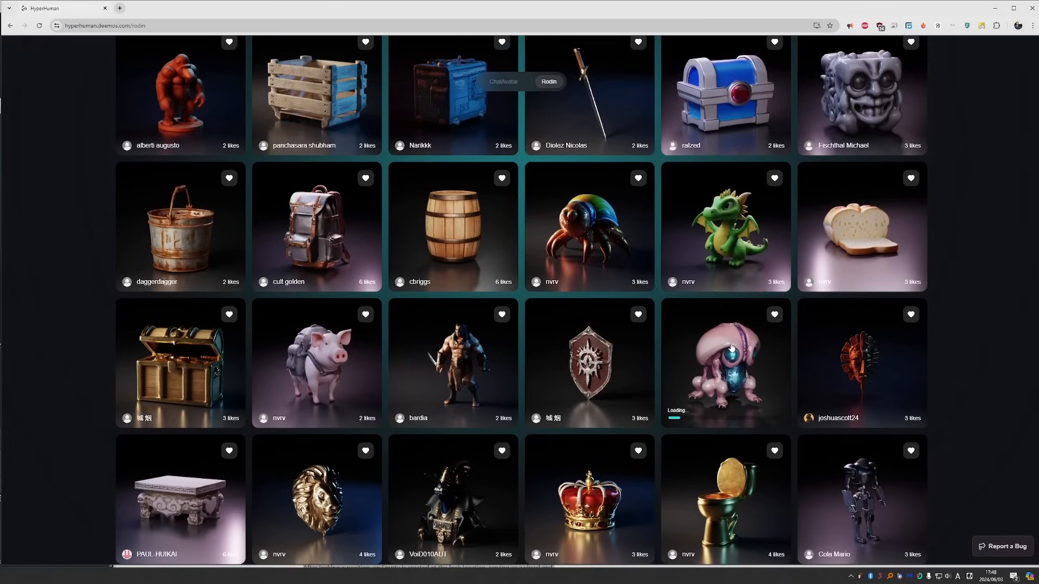
pyautogui.scroll(-3)
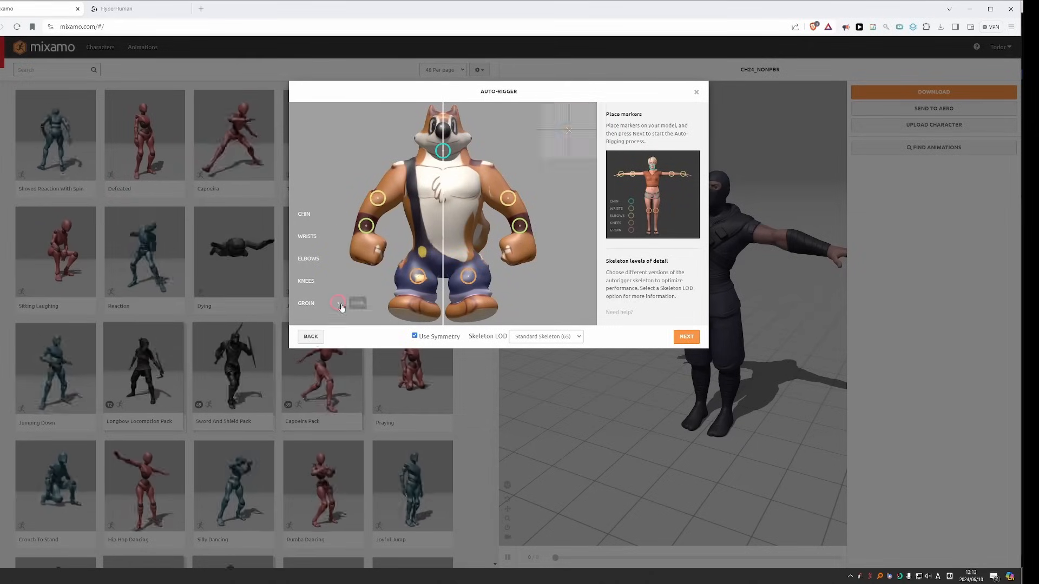
# - Finish the dog's rig markers, then preview Crouched Walking and a Combat animation
pyautogui.click(685, 337)
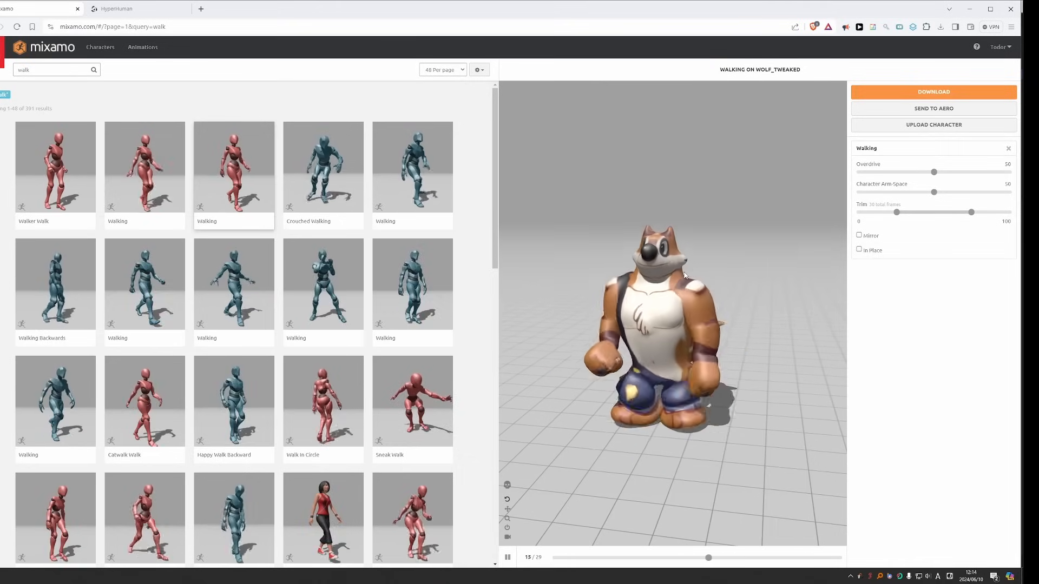
pyautogui.click(323, 166)
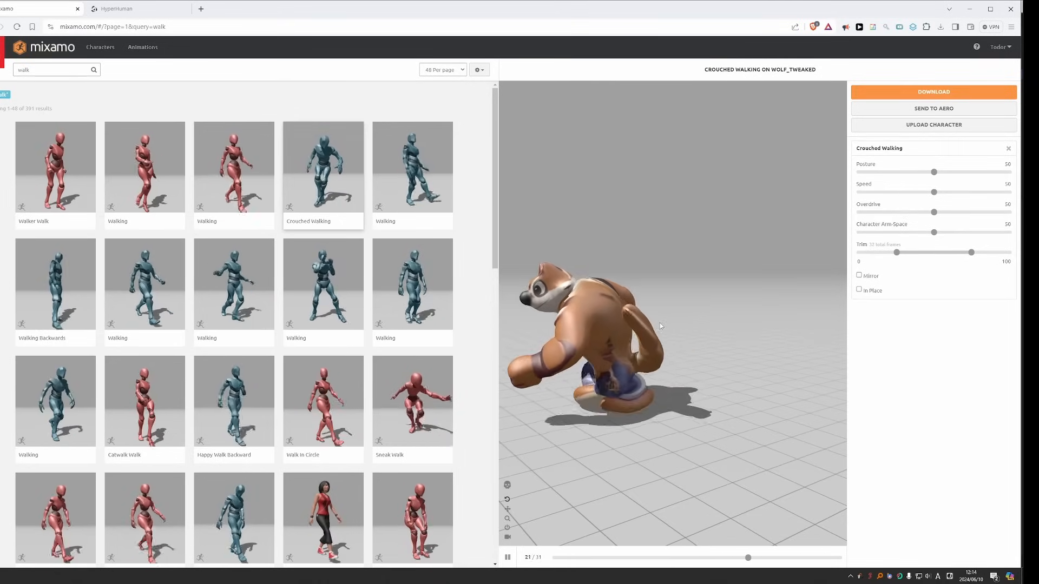
pyautogui.click(233, 283)
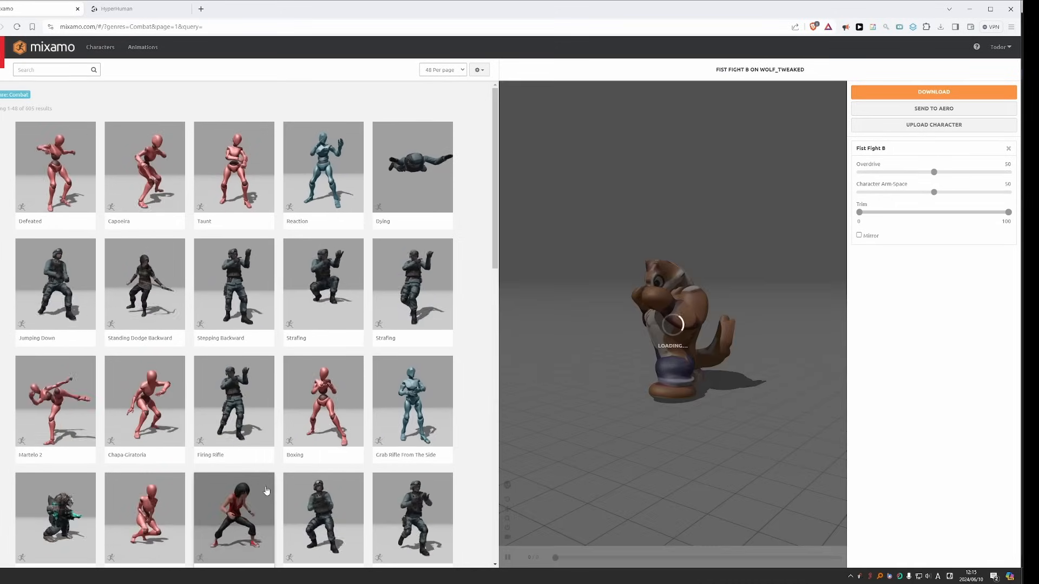
pyautogui.click(132, 8)
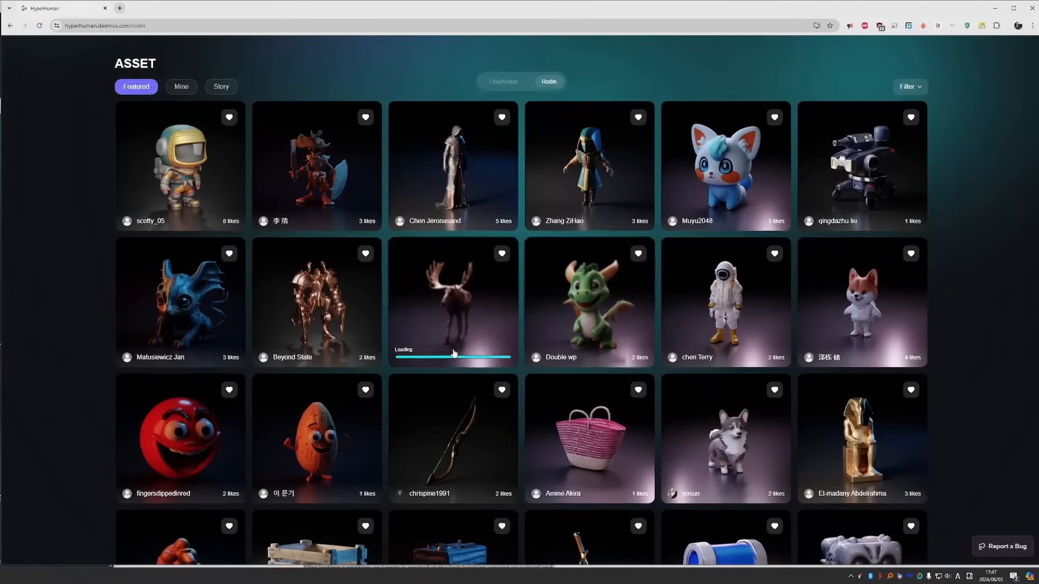
# - Scroll further through featured models like a vase, chair, gold coin and elephants
pyautogui.scroll(-3)
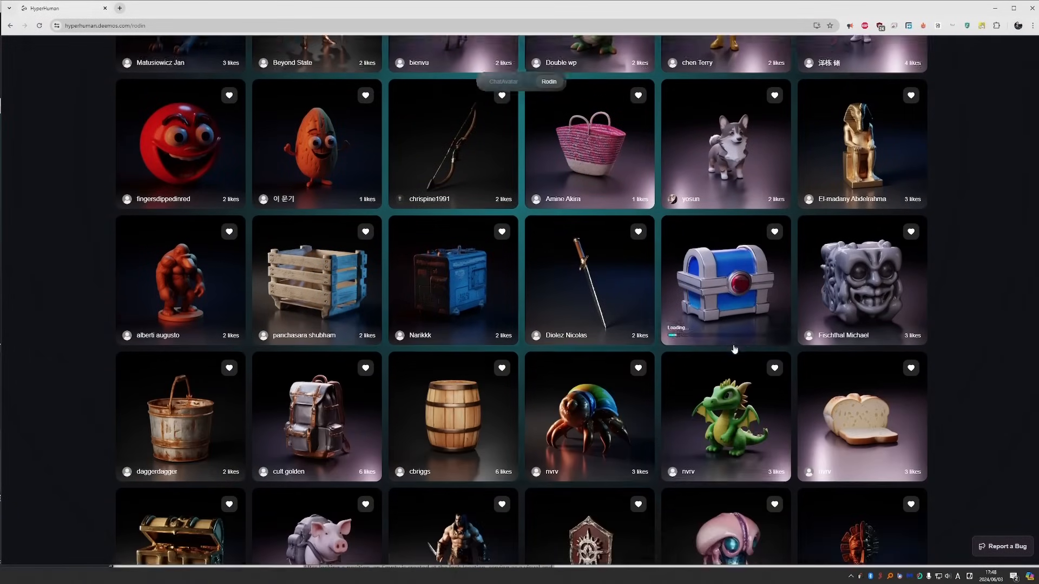
pyautogui.scroll(-3)
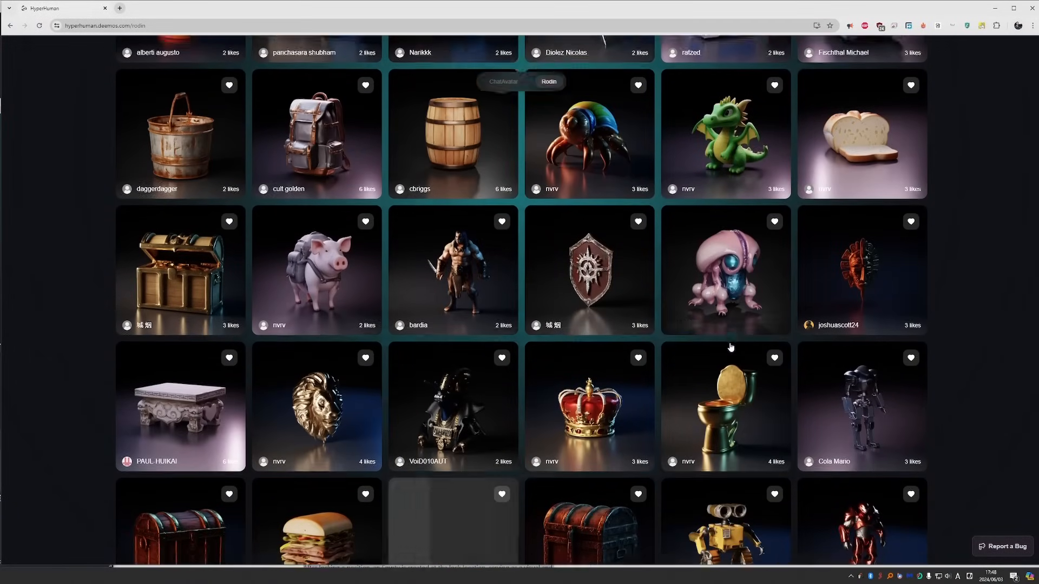
pyautogui.scroll(-3)
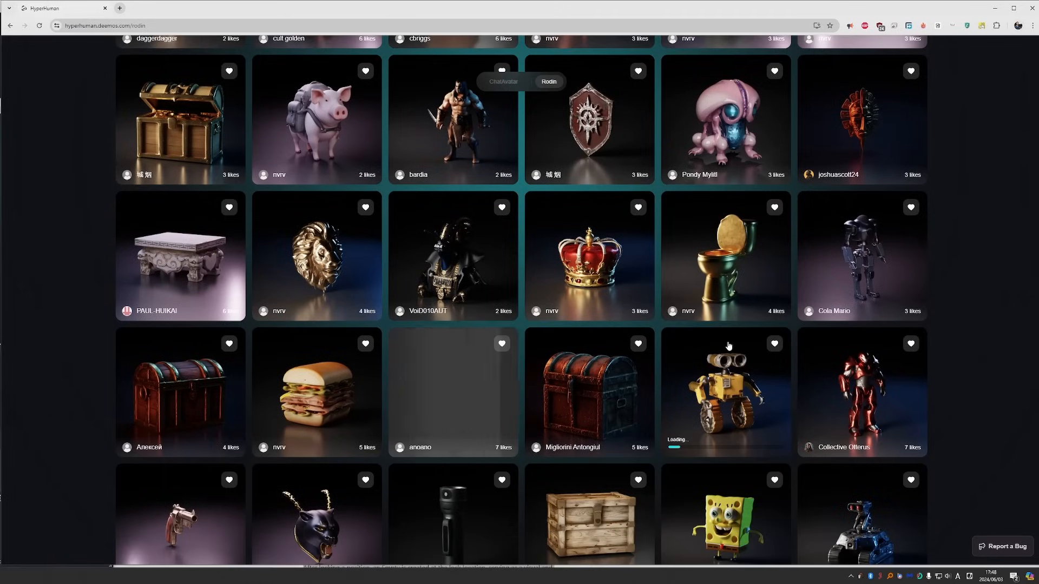
pyautogui.scroll(-3)
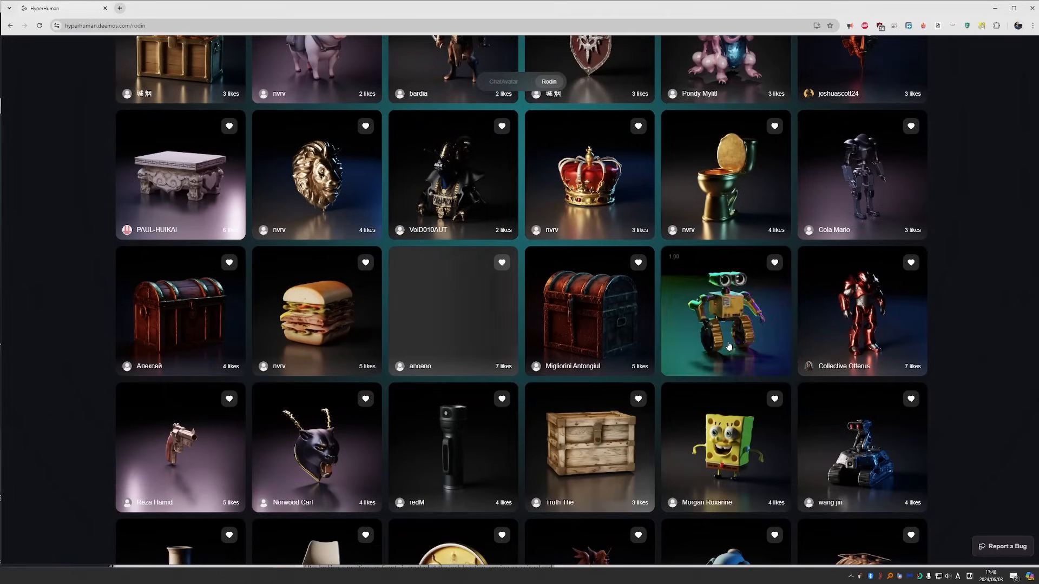
pyautogui.scroll(-3)
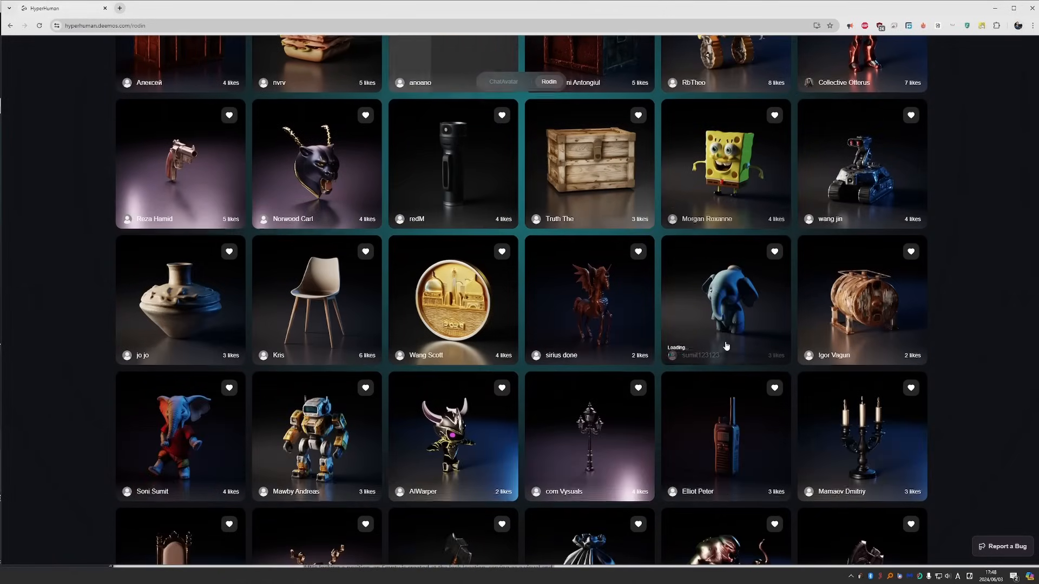